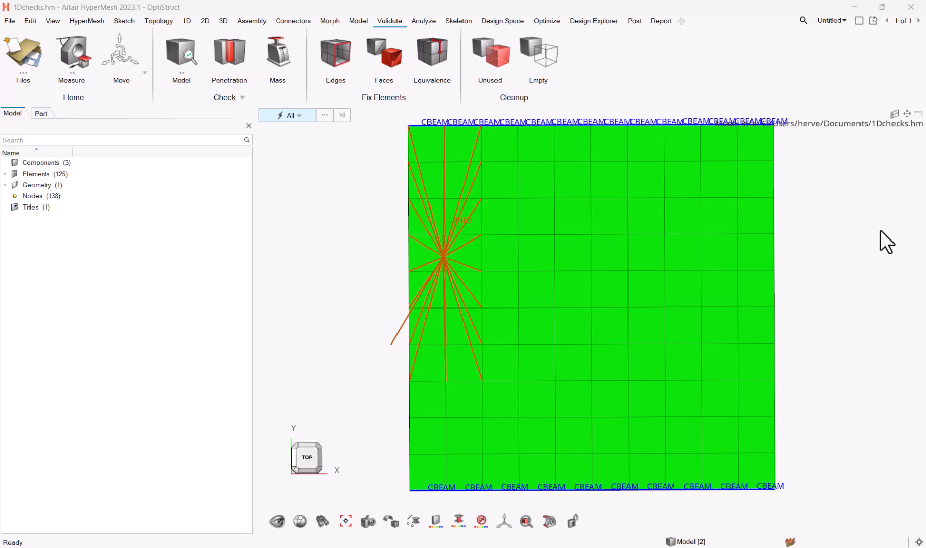
mouse_move(432, 174)
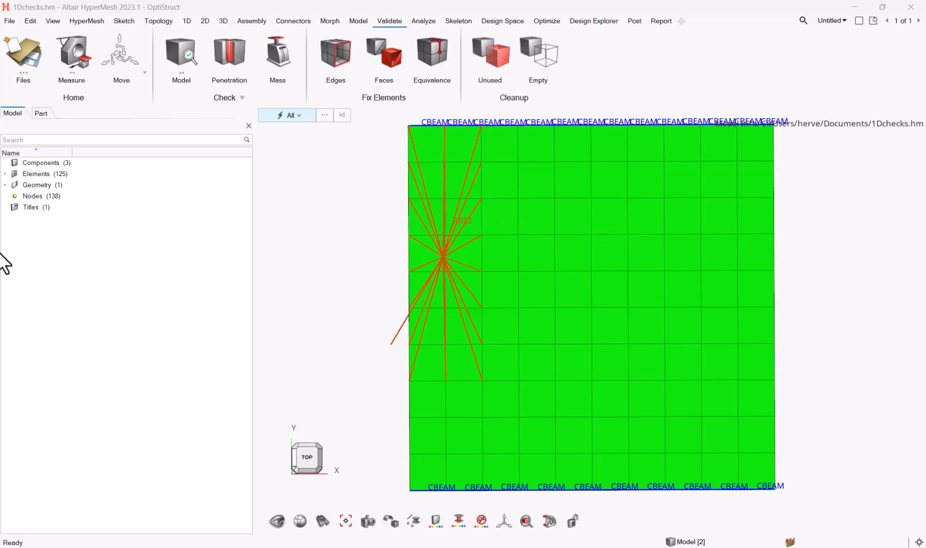
mouse_move(30, 312)
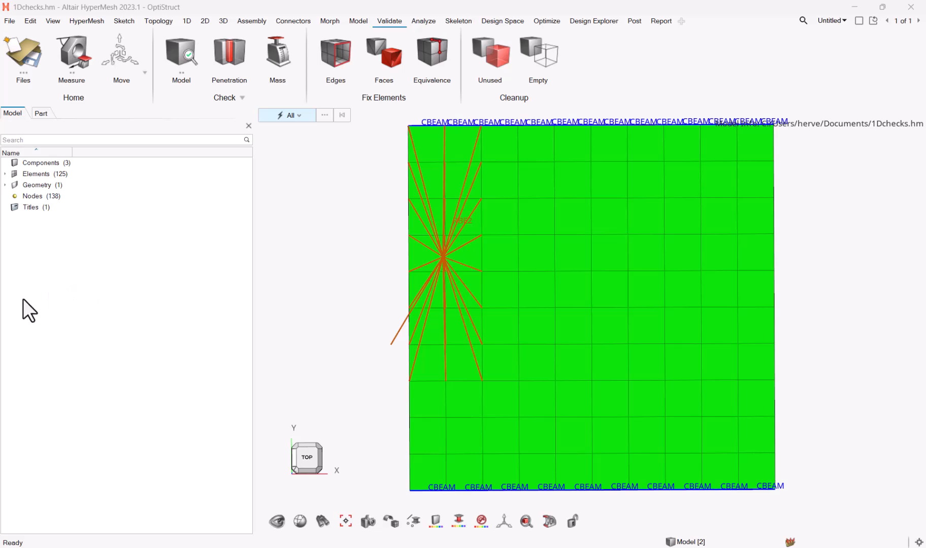
mouse_move(23, 290)
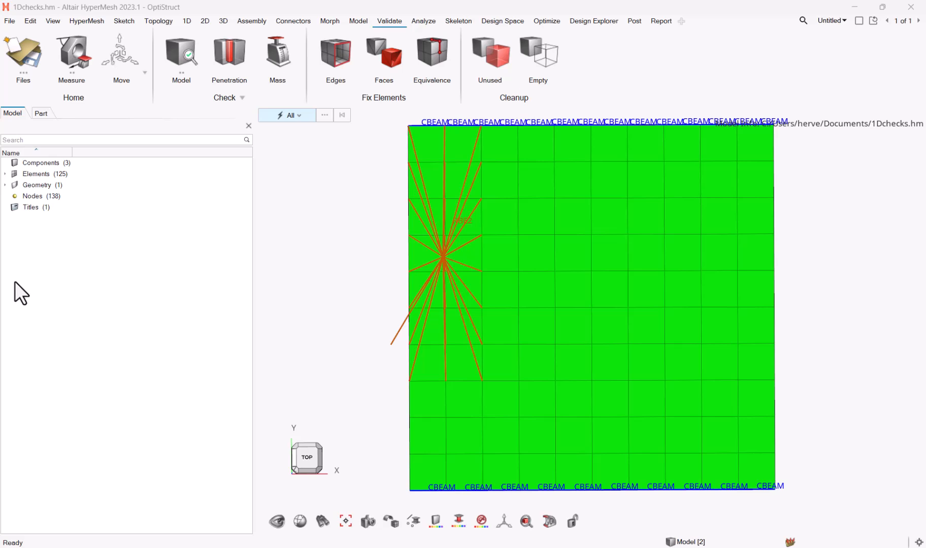
mouse_move(23, 297)
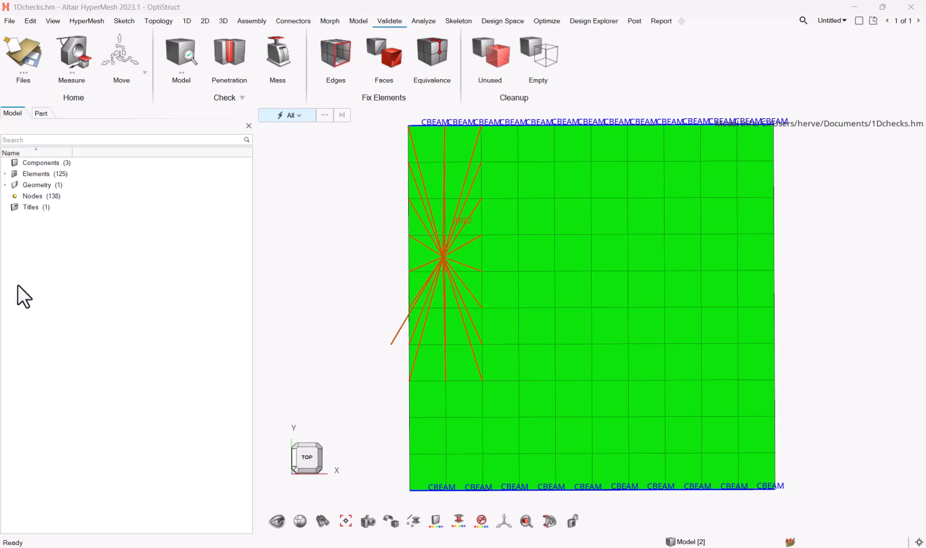
mouse_move(46, 257)
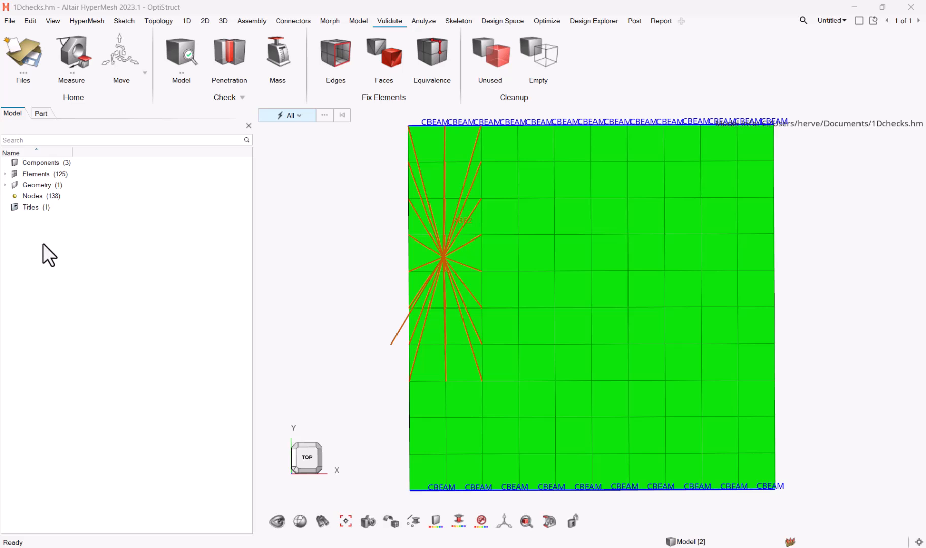
mouse_move(191, 223)
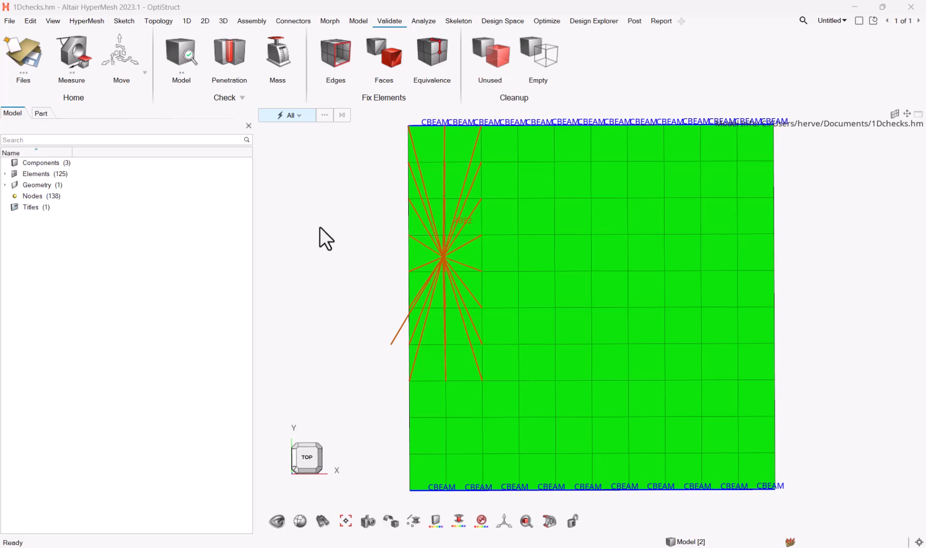
mouse_move(423, 322)
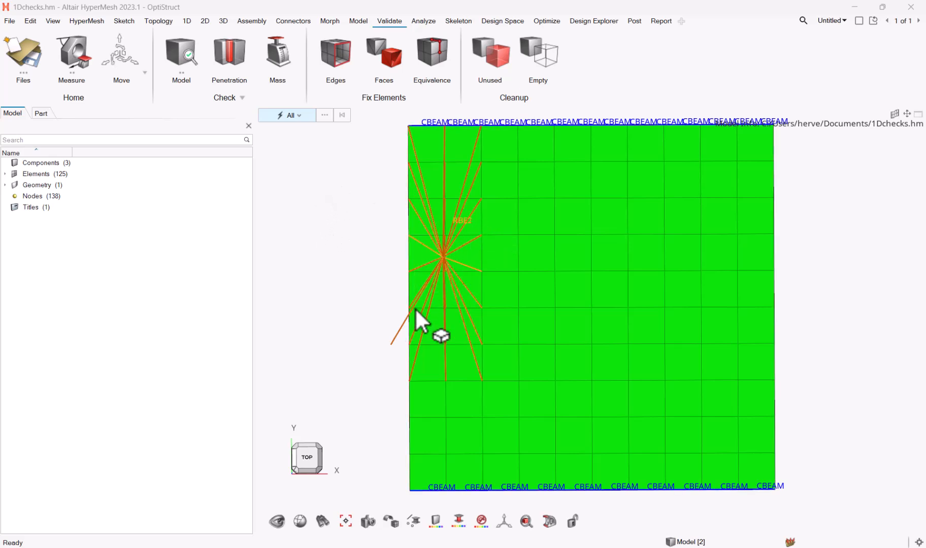
mouse_move(429, 506)
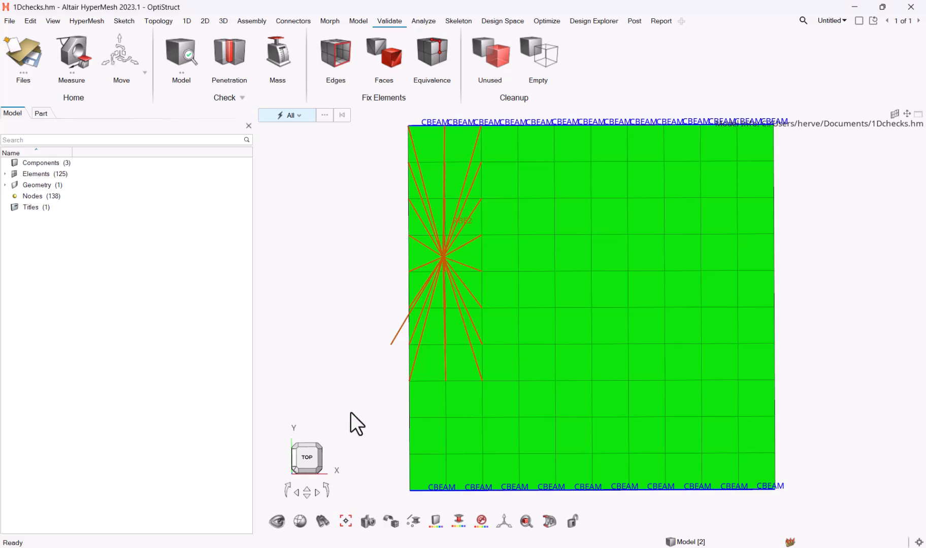
Restrict the entity selector filter to Elements so single CBEAMs can be picked
left_click(298, 114)
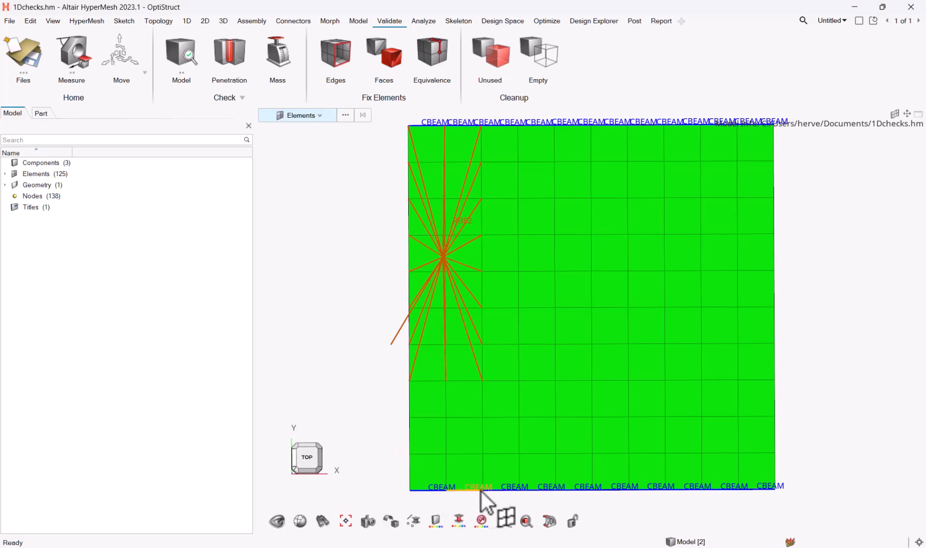
mouse_move(615, 506)
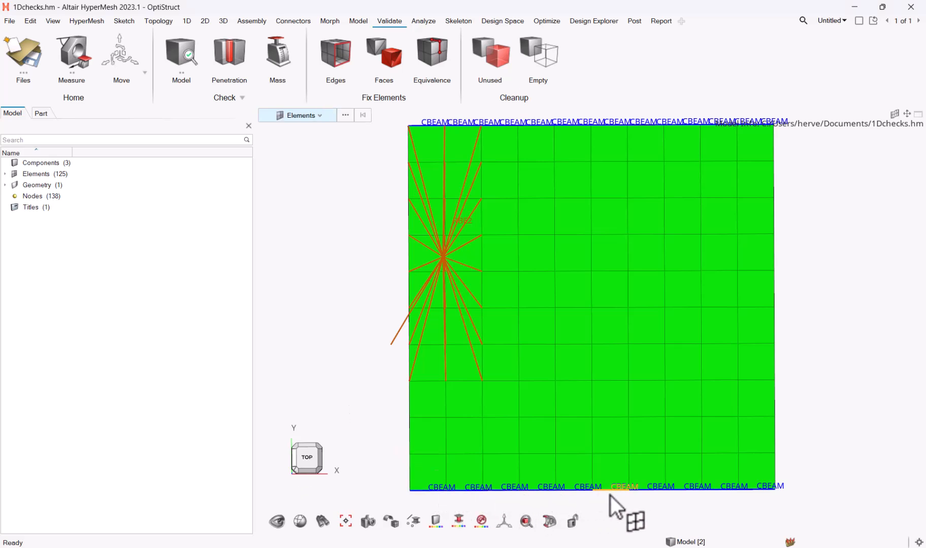
mouse_move(443, 133)
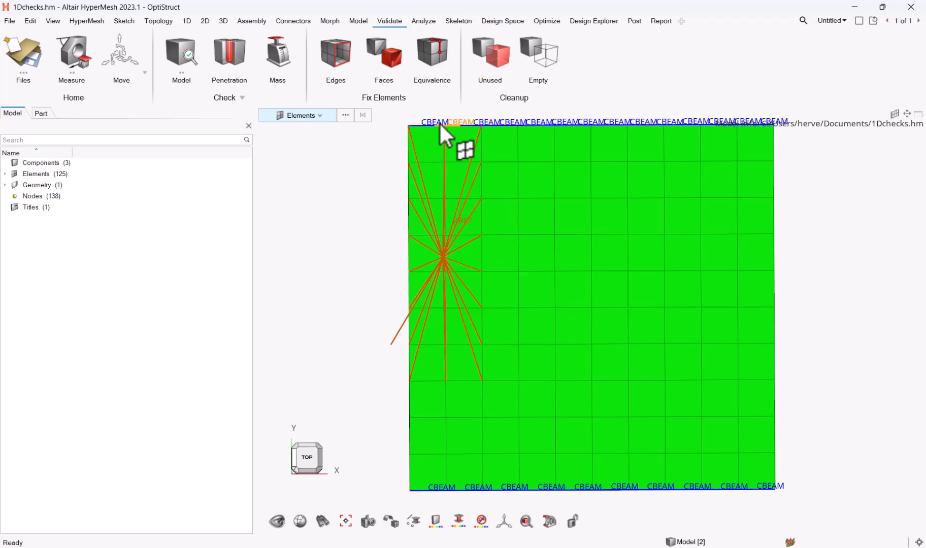
mouse_move(499, 140)
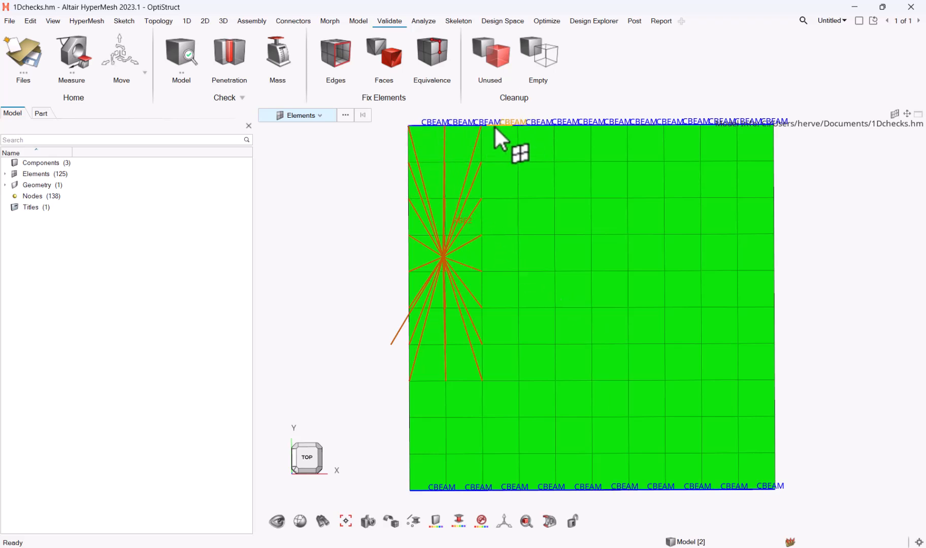
mouse_move(587, 135)
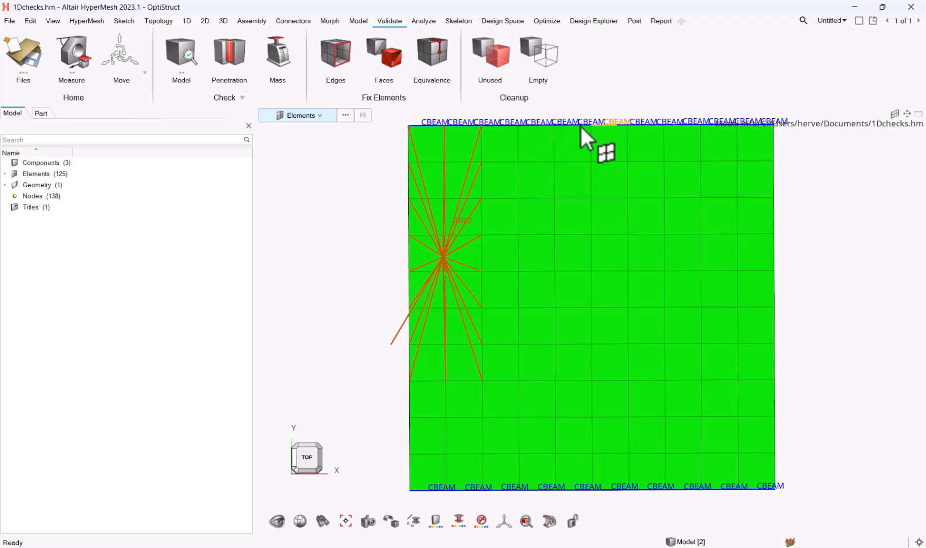
mouse_move(339, 192)
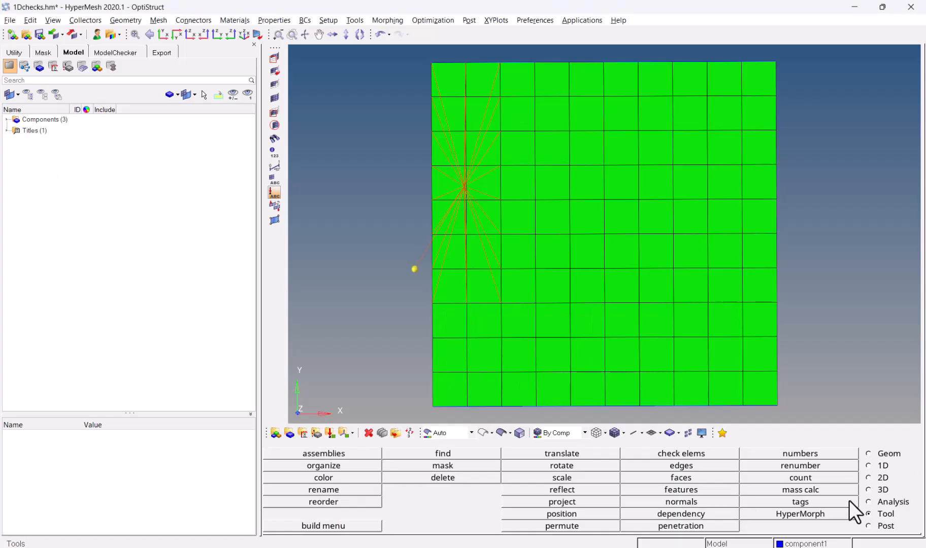
left_click(882, 466)
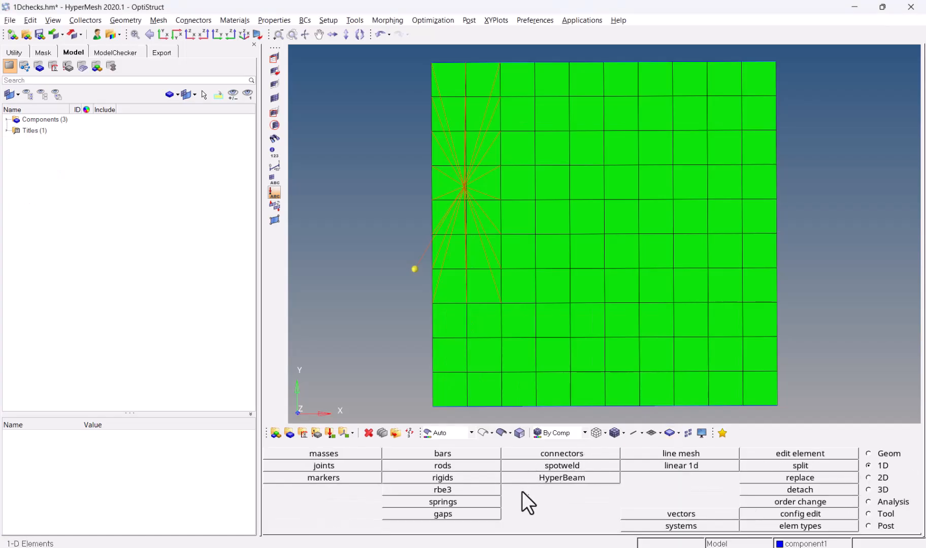
left_click(869, 514)
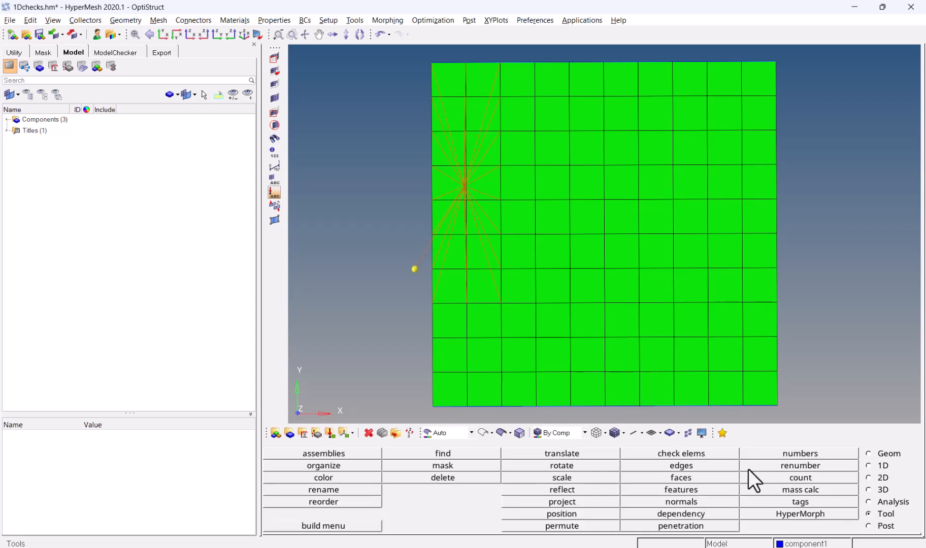
left_click(680, 453)
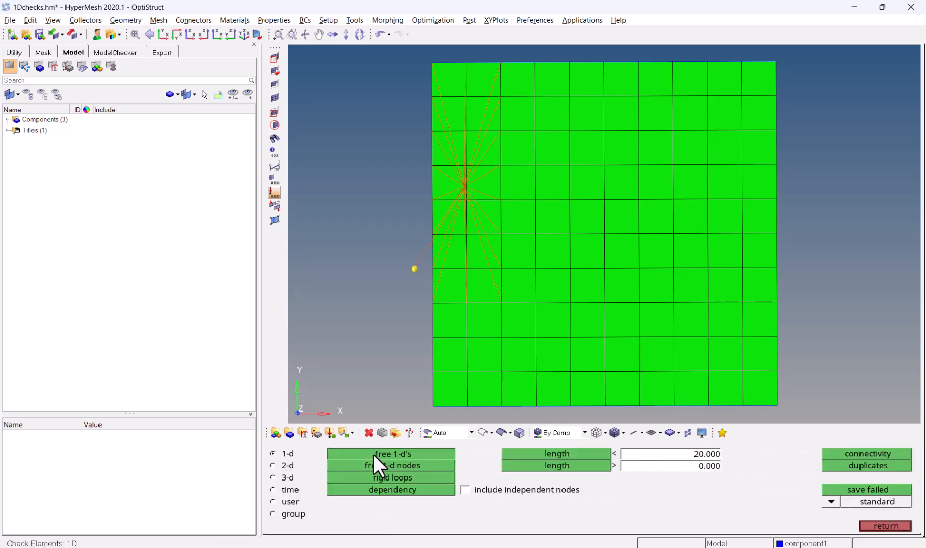
left_click(391, 454)
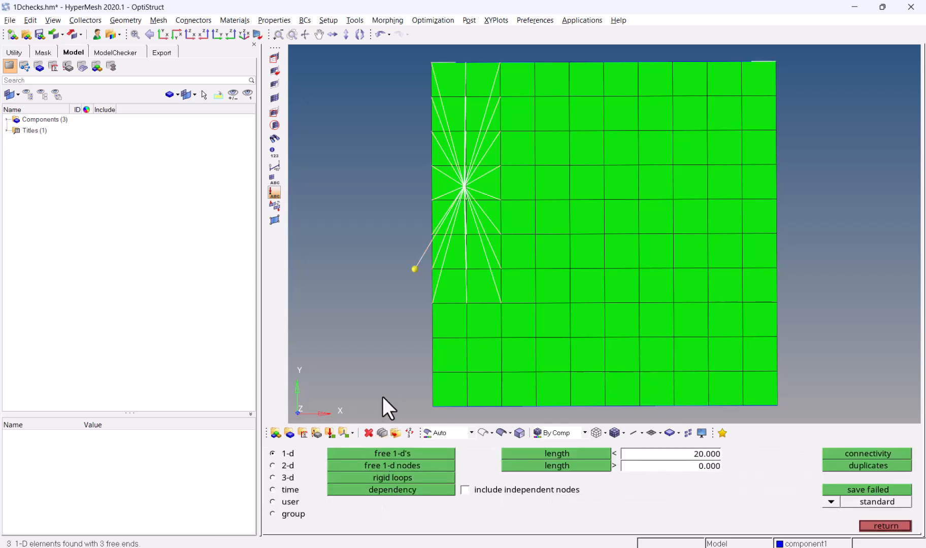
mouse_move(505, 94)
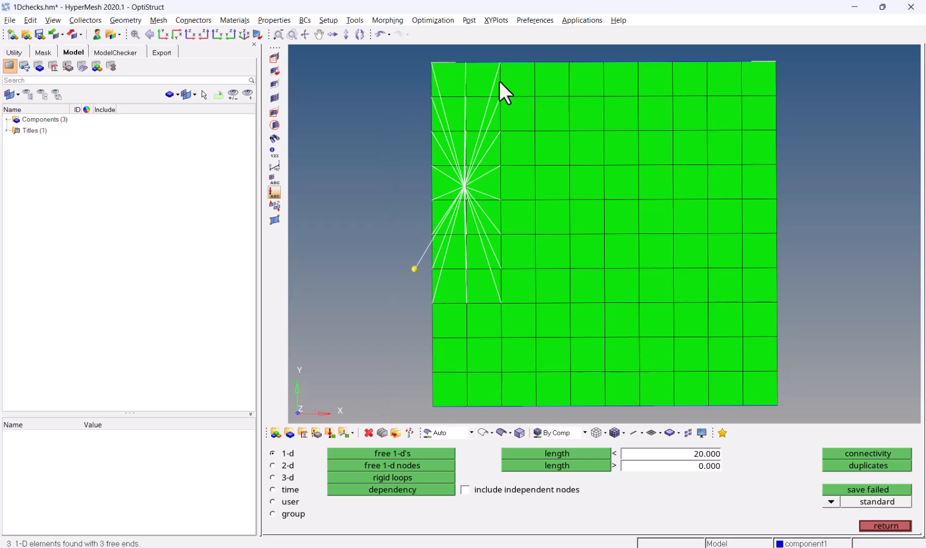
mouse_move(435, 480)
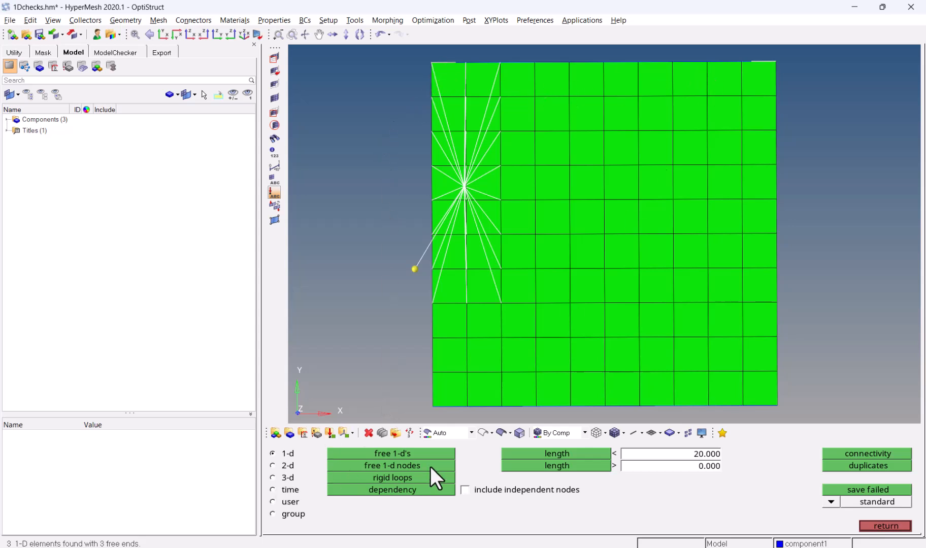
left_click(392, 453)
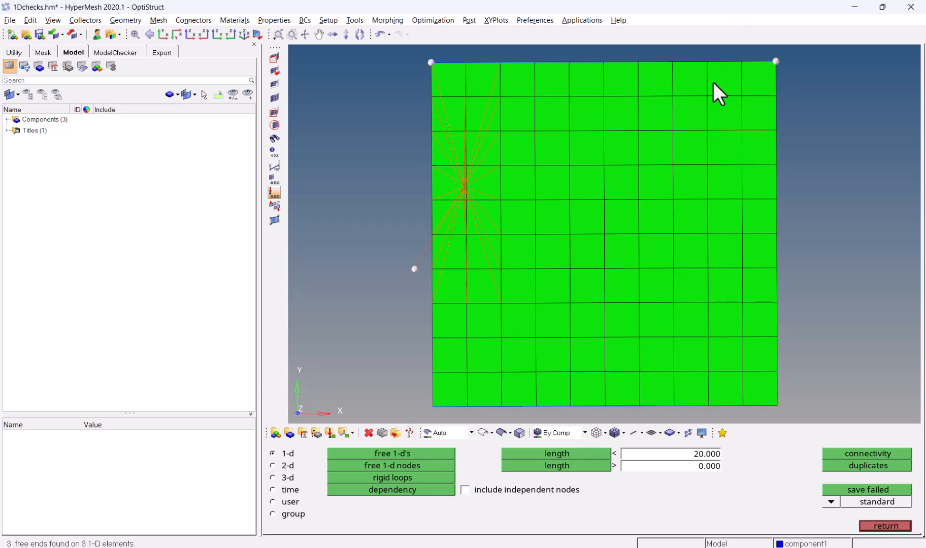
mouse_move(899, 536)
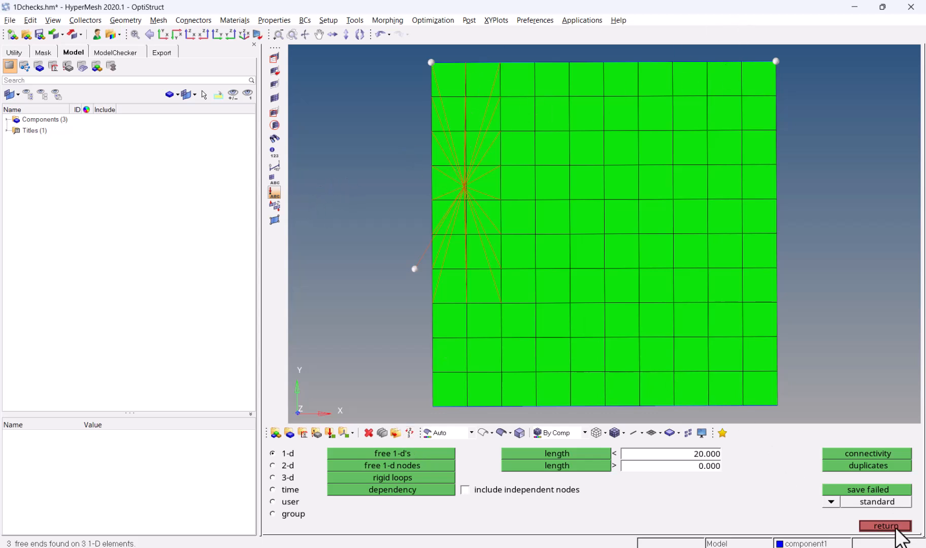
left_click(885, 526)
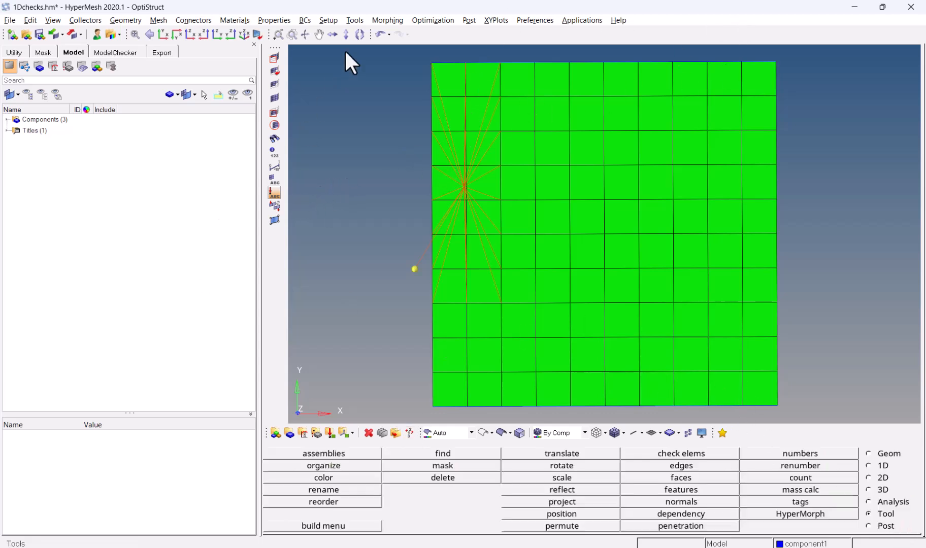
Launch the OptiStruct ModelChecker and expand its error and info check groups
left_click(354, 20)
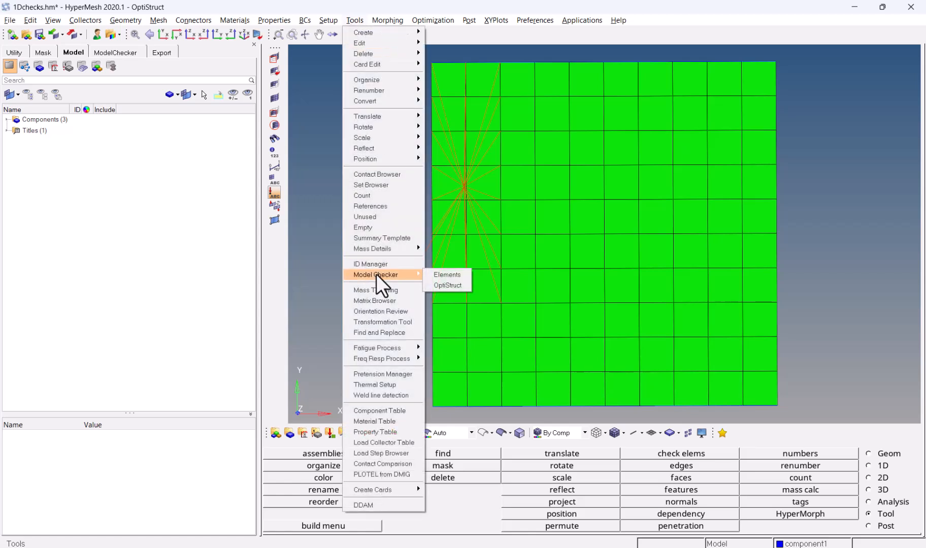
mouse_move(446, 285)
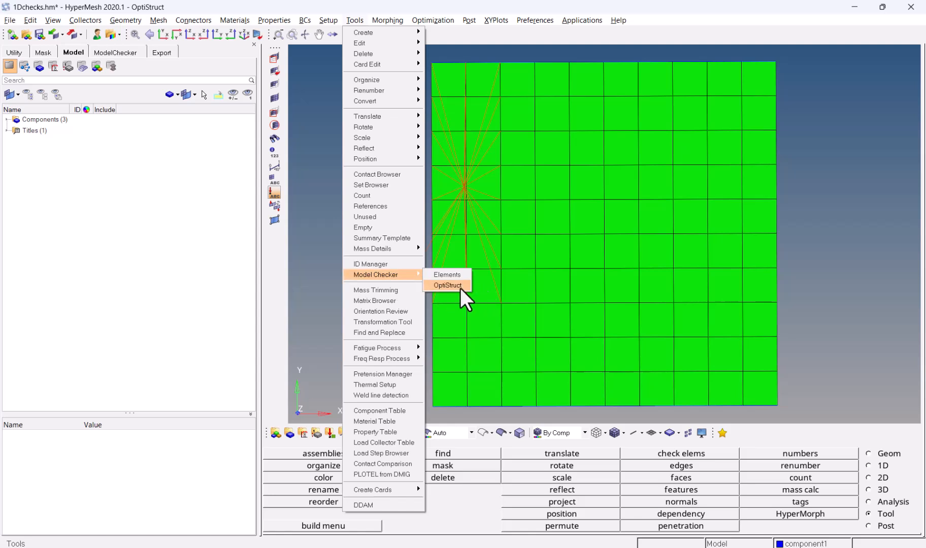
left_click(448, 285)
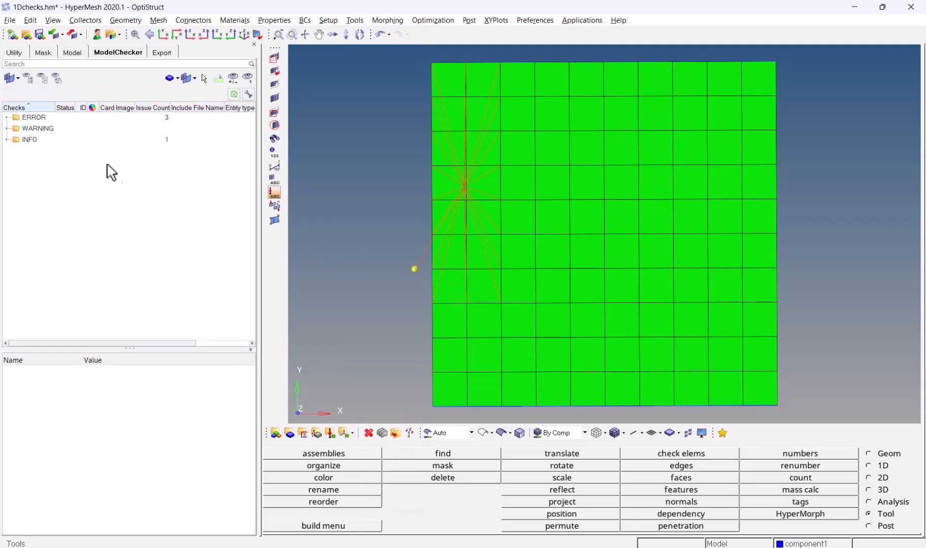
right_click(112, 171)
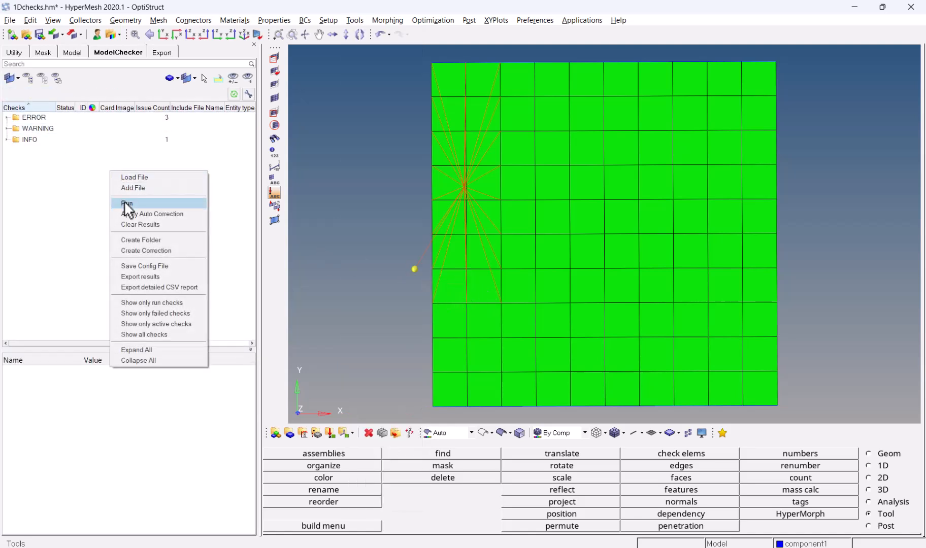
left_click(125, 203)
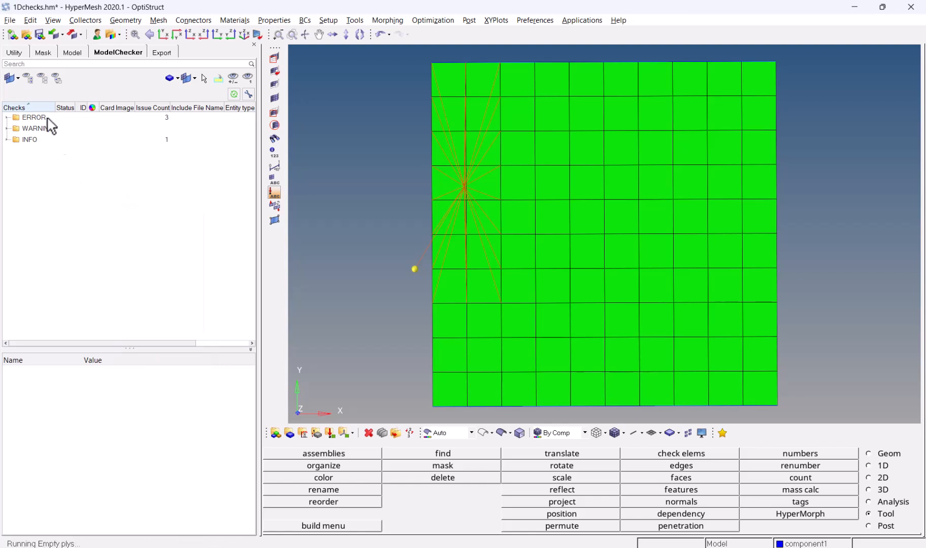
left_click(6, 117)
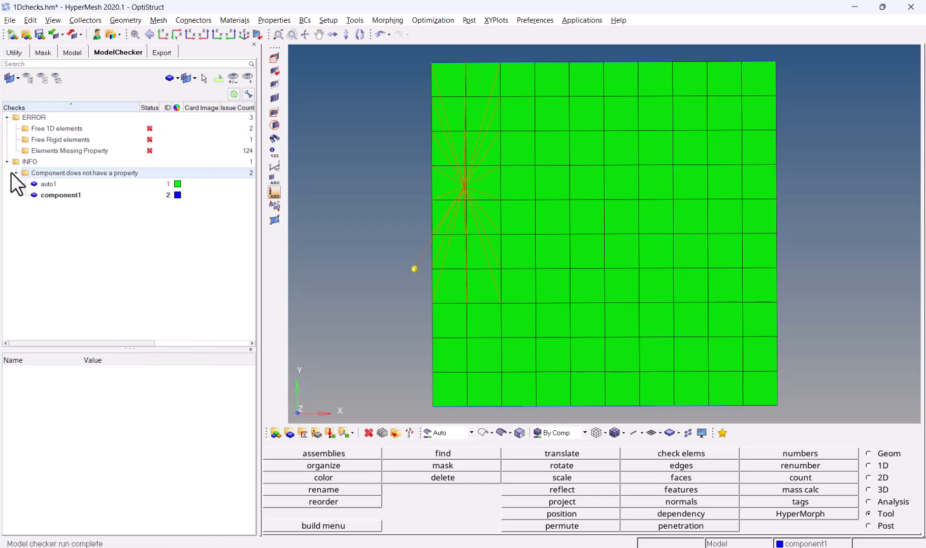
Isolate the flagged Free 1D elements, then the Free Rigid elements (orange spider)
left_click(55, 128)
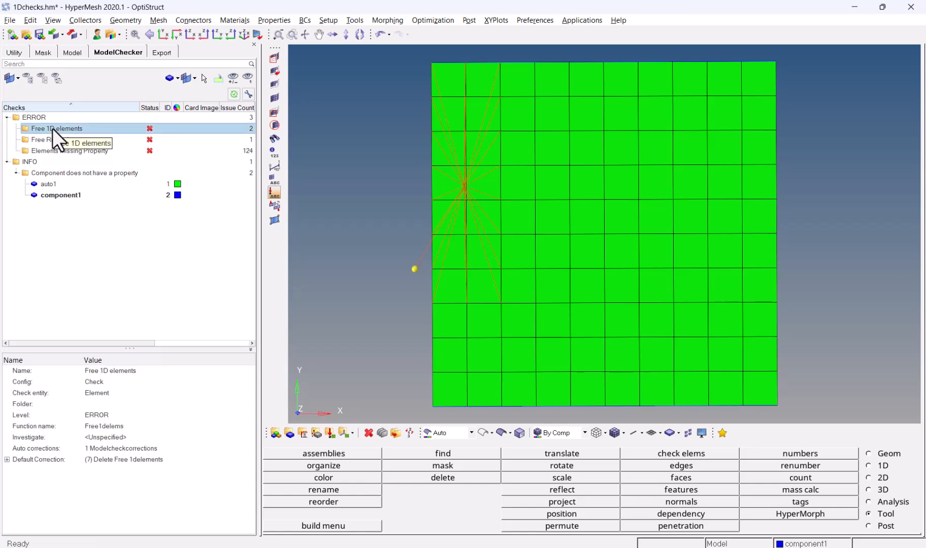
right_click(56, 128)
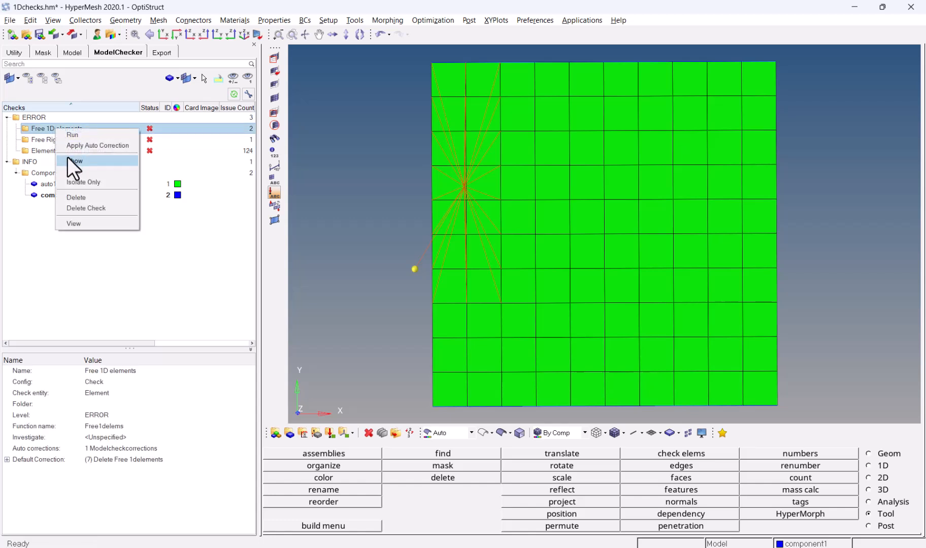
left_click(75, 161)
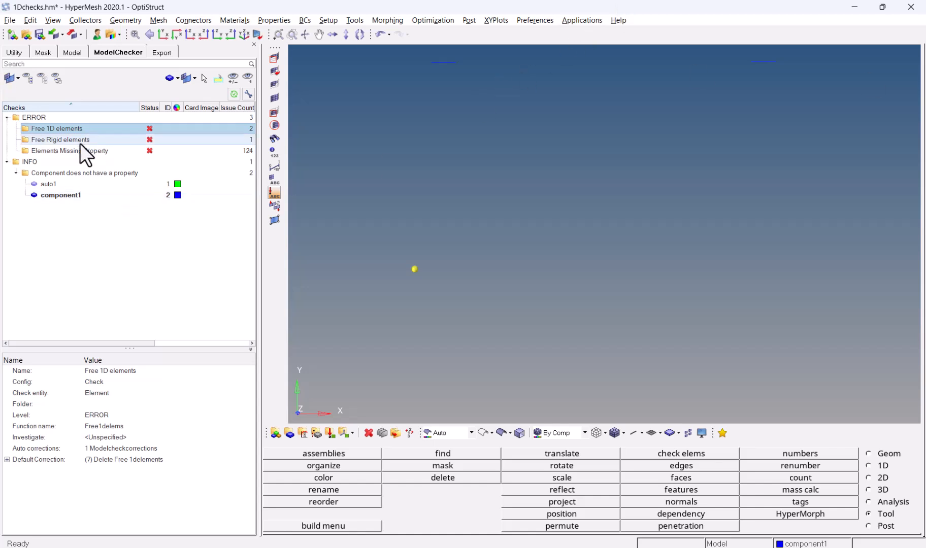
right_click(59, 139)
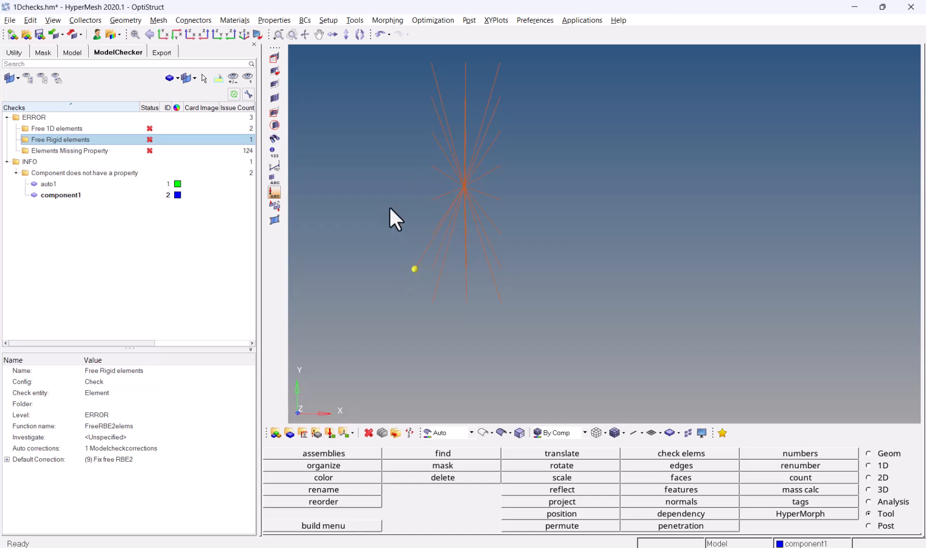
mouse_move(430, 224)
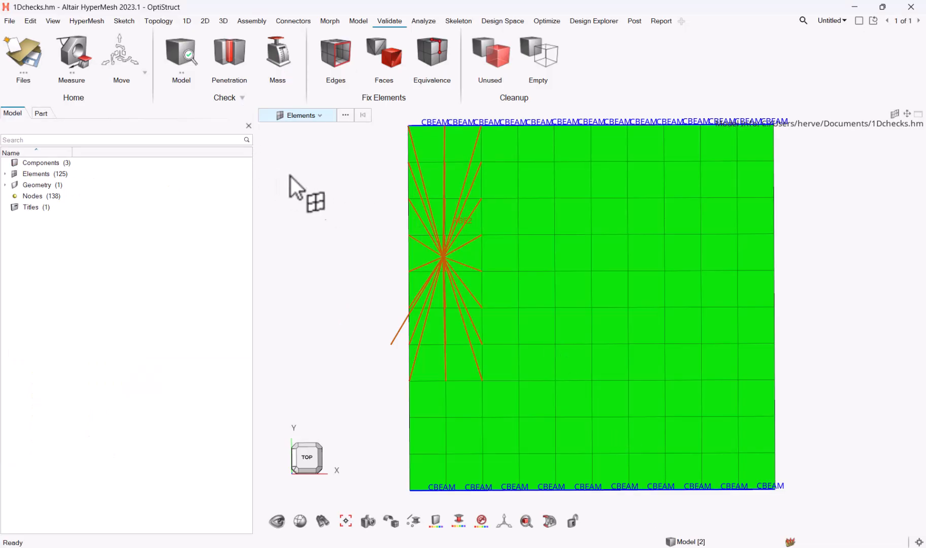
mouse_move(390, 20)
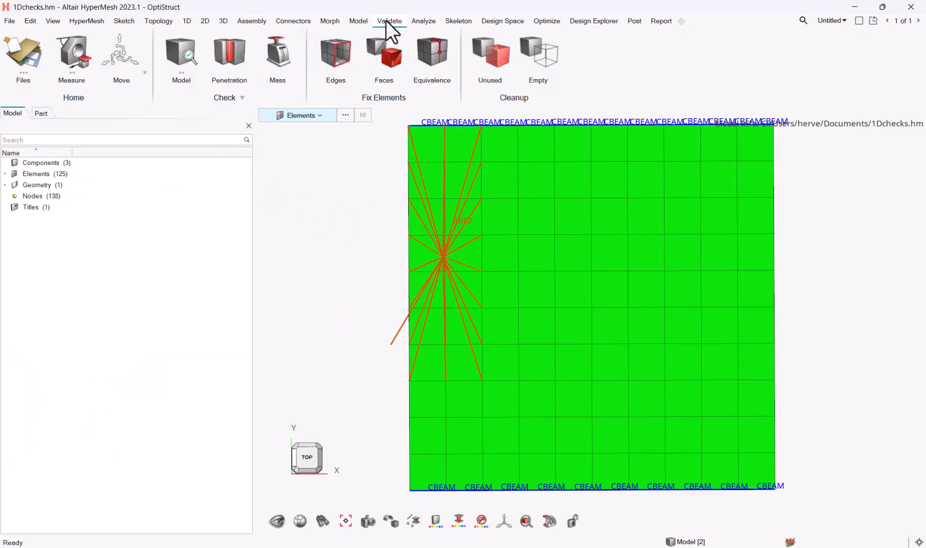
mouse_move(389, 20)
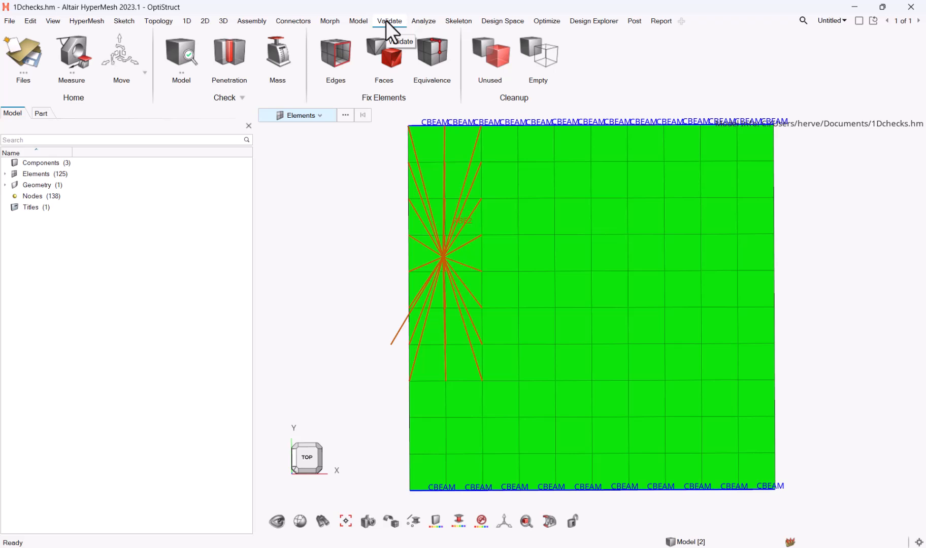
mouse_move(120, 56)
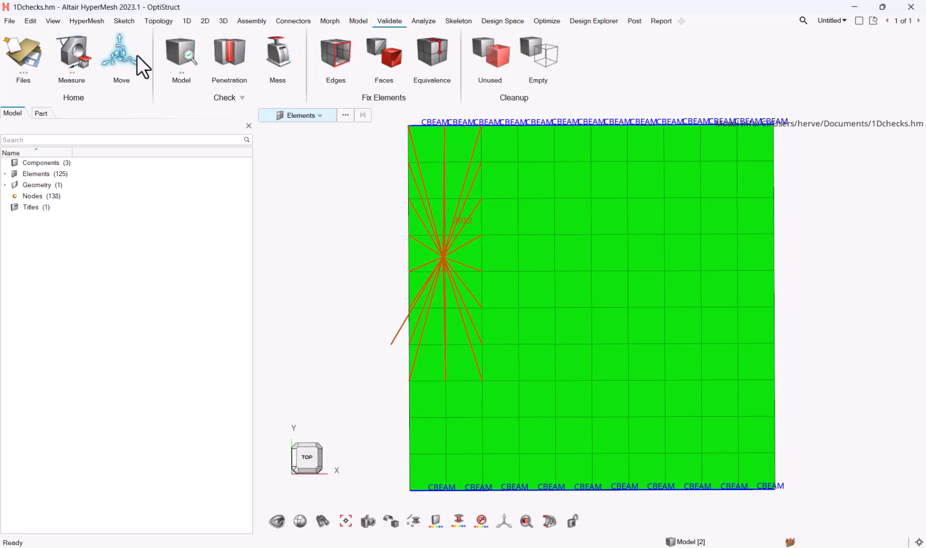
mouse_move(537, 53)
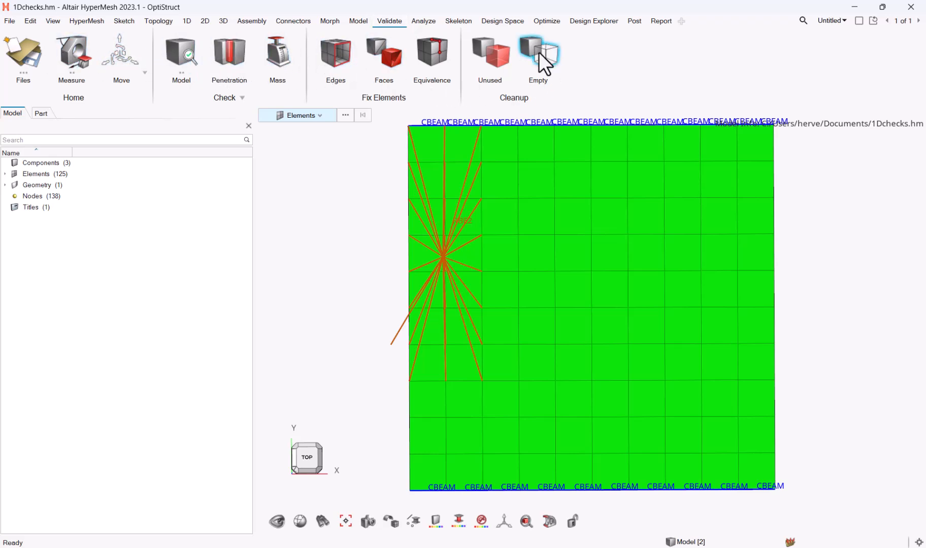
mouse_move(396, 32)
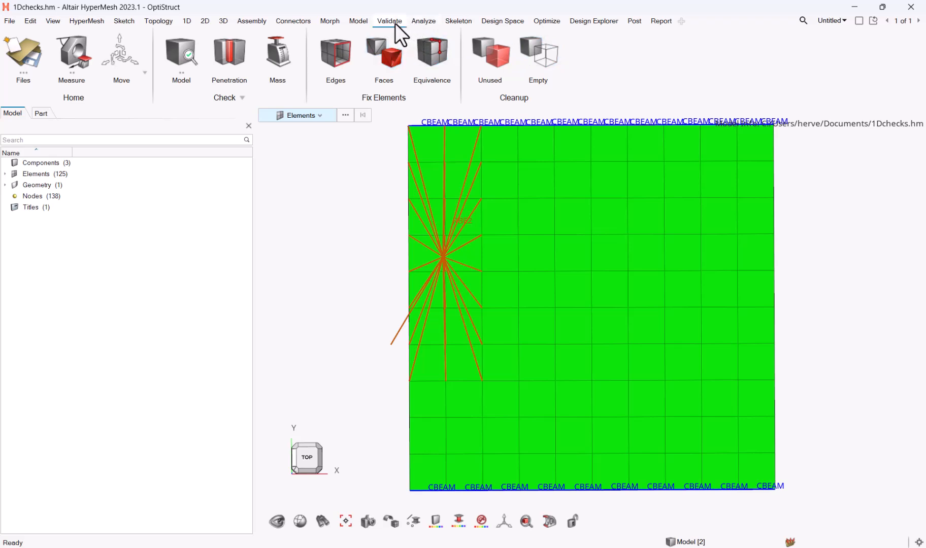
mouse_move(254, 166)
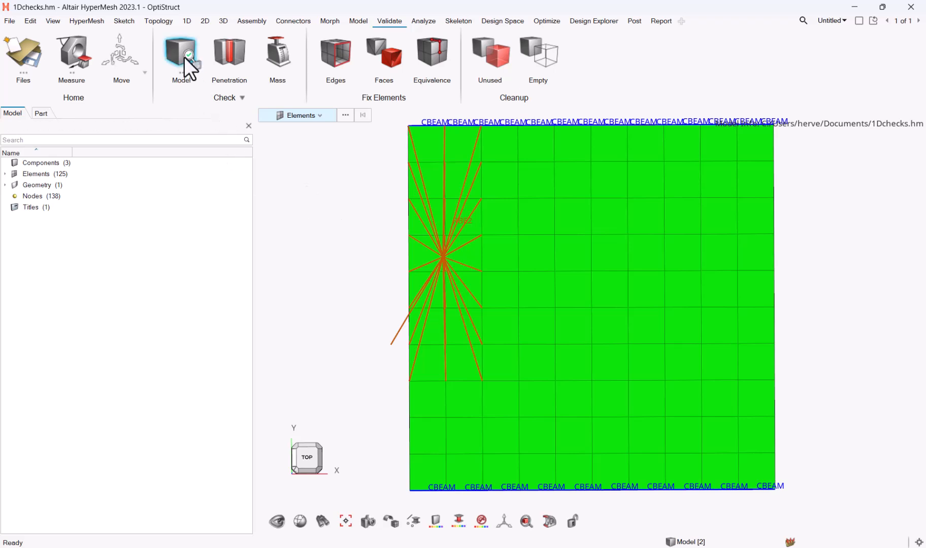
mouse_move(182, 50)
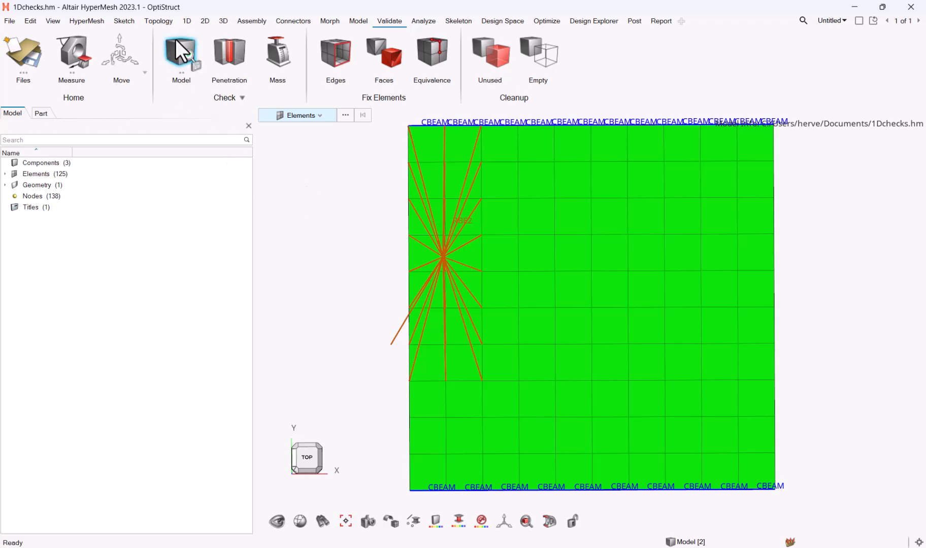
Run all model checks via Validate > Check > Model and expand the ERROR folder
left_click(181, 53)
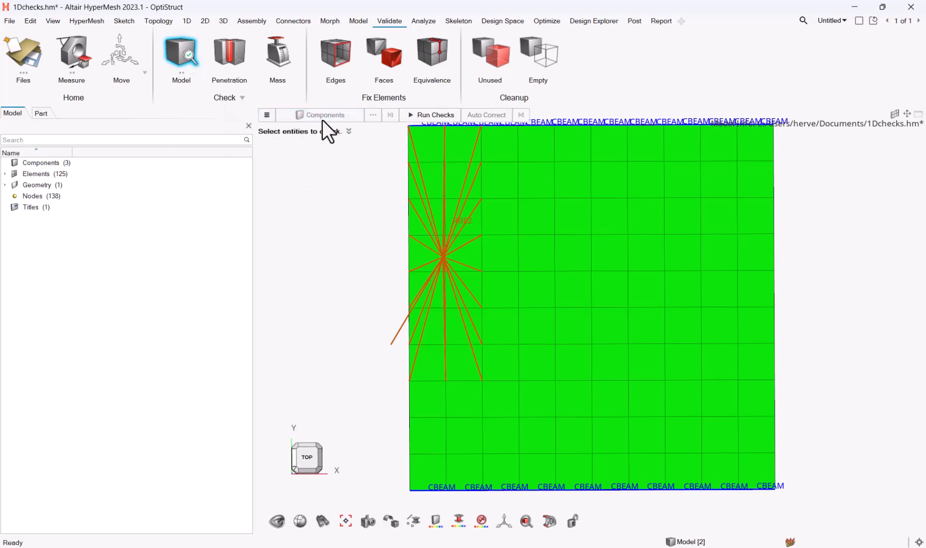
left_click(266, 115)
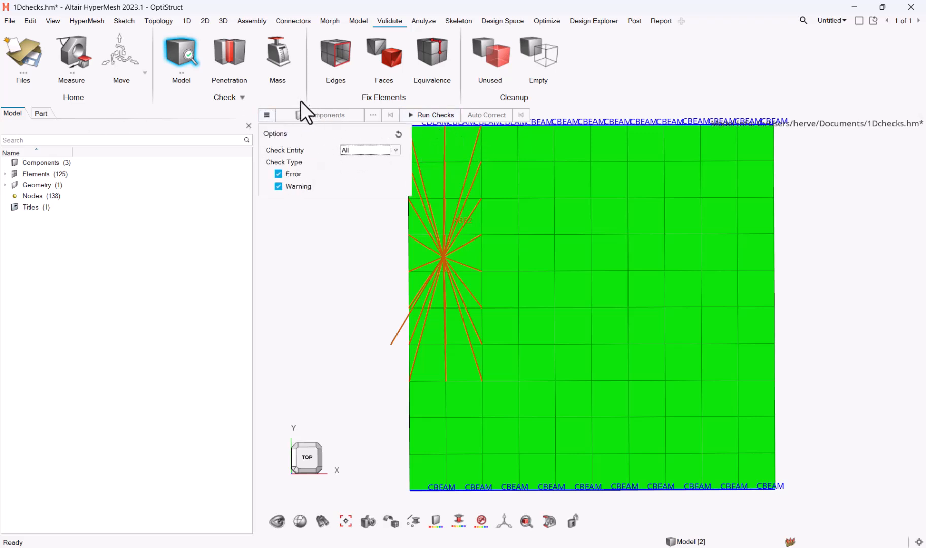
left_click(429, 114)
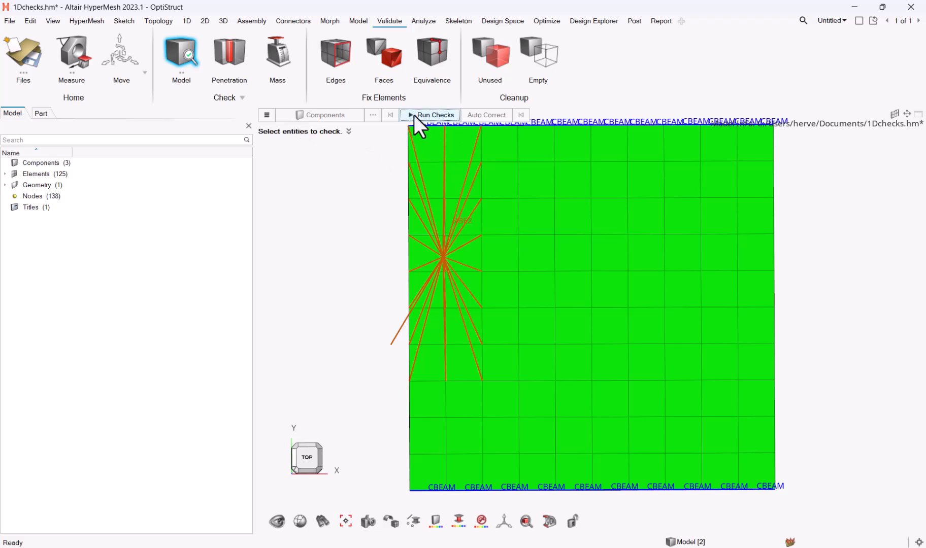
left_click(433, 114)
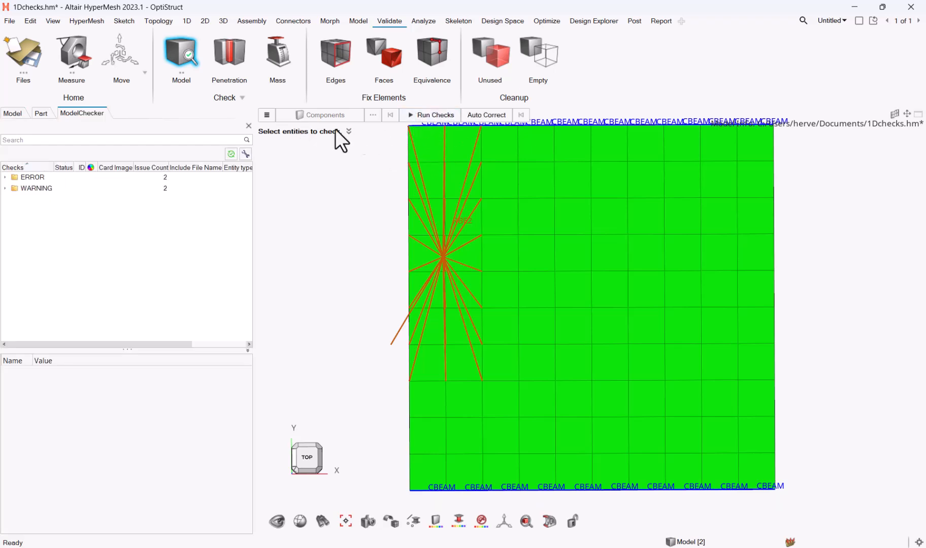
left_click(5, 178)
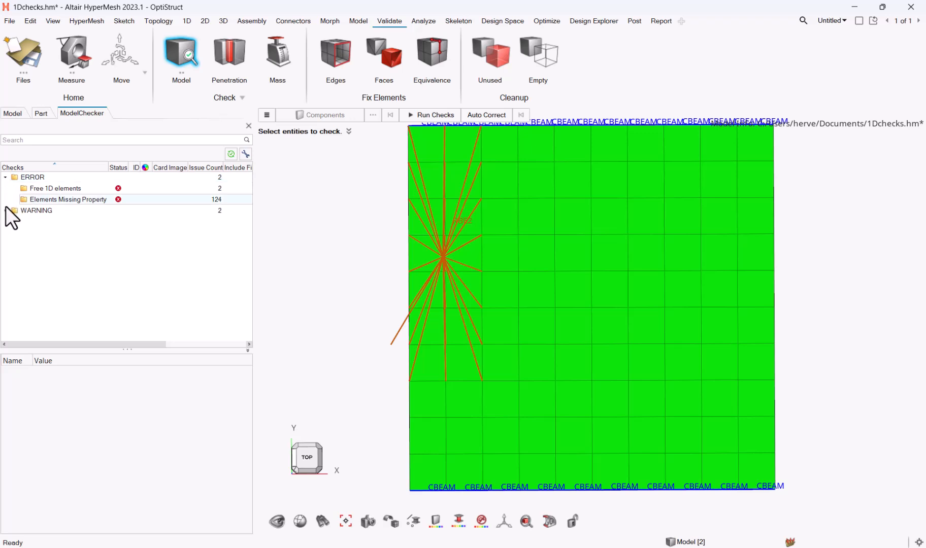
Expand WARNING and isolate the Free 1D elements, then review Elements Missing Property
left_click(55, 188)
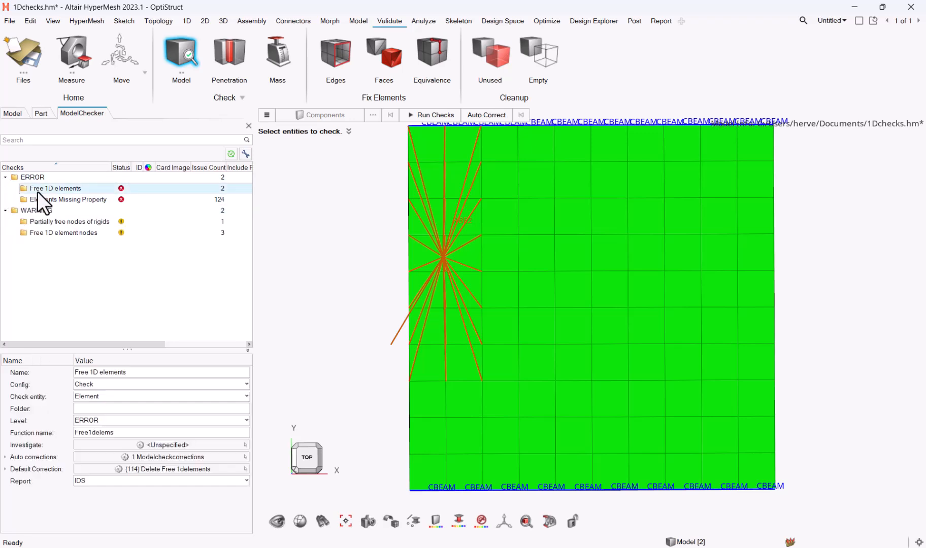
right_click(55, 188)
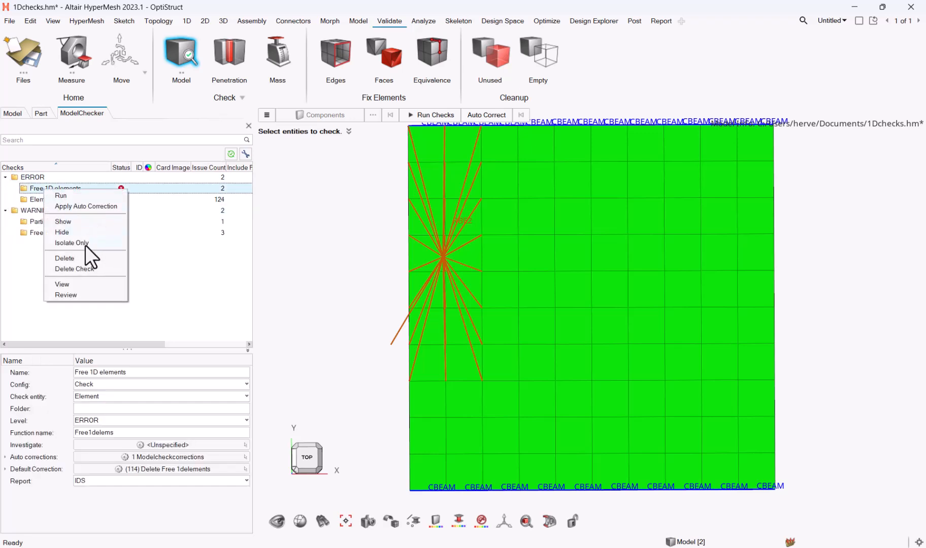
left_click(71, 243)
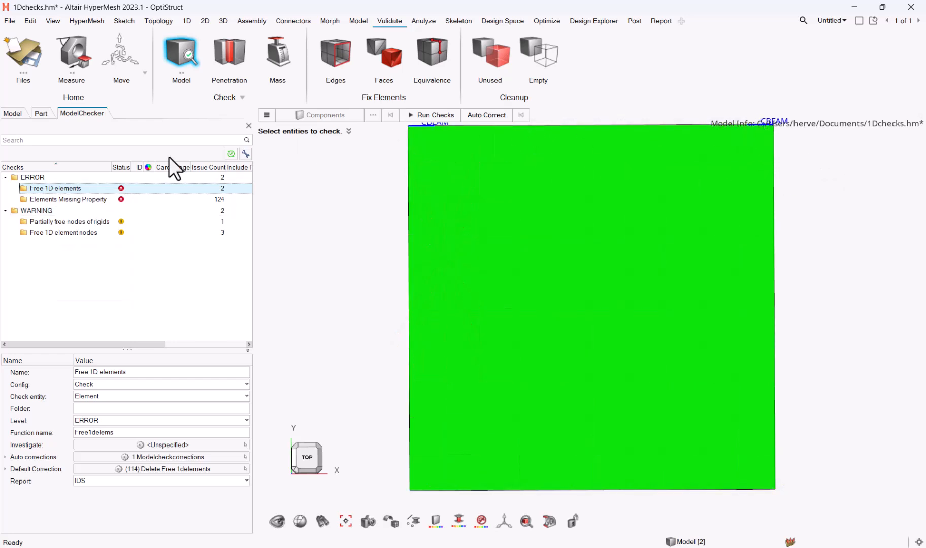
right_click(67, 199)
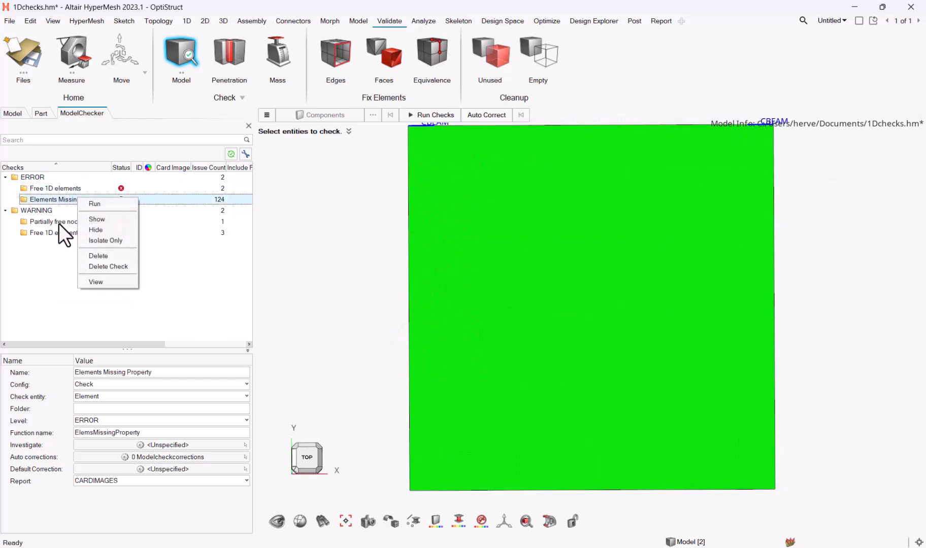
Show the partially free rigid nodes and Free 1D element nodes warnings, selecting the former
right_click(67, 221)
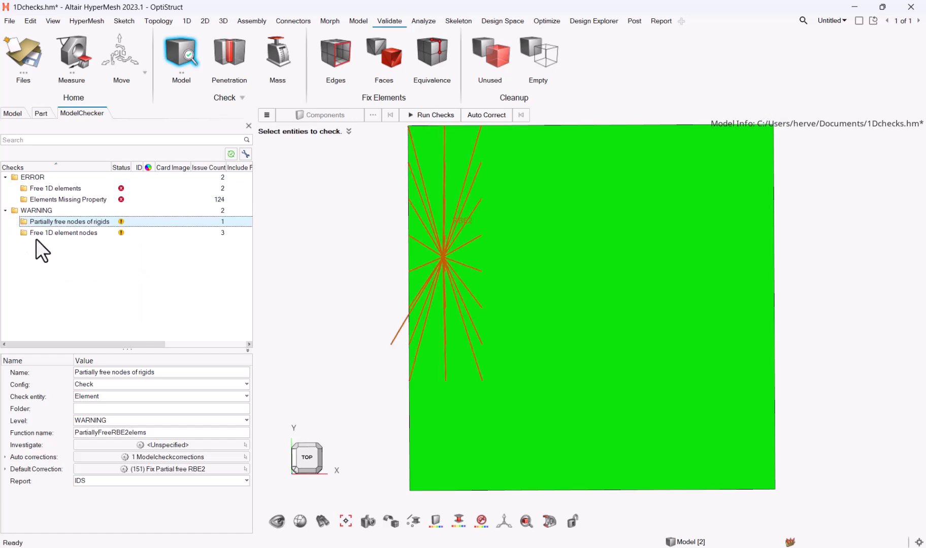
right_click(63, 233)
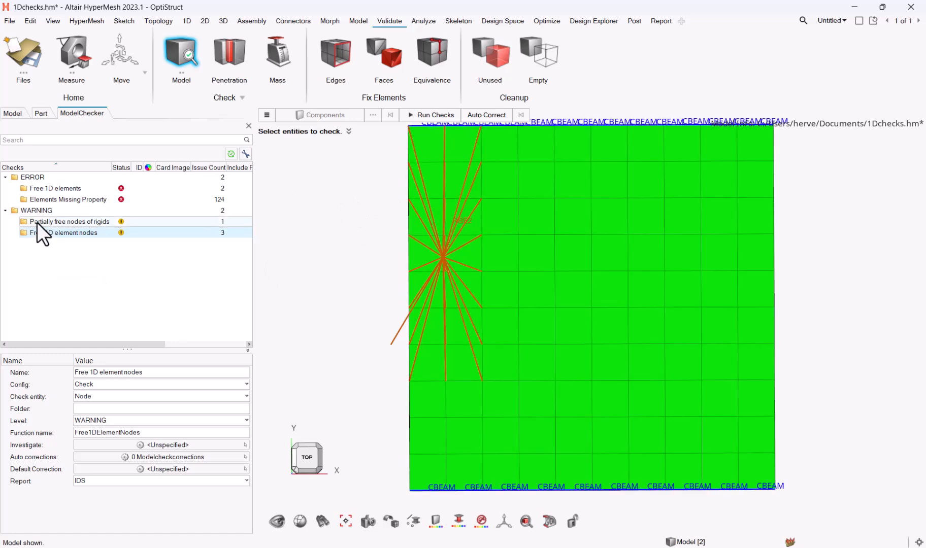
left_click(68, 222)
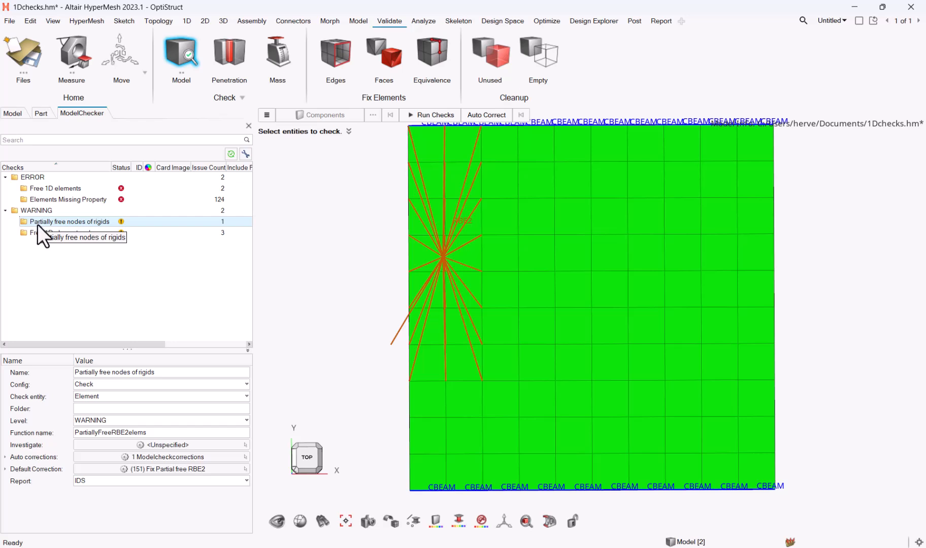
Inspect Free 1D element nodes details and apply auto correction to the Free 1D elements
right_click(68, 222)
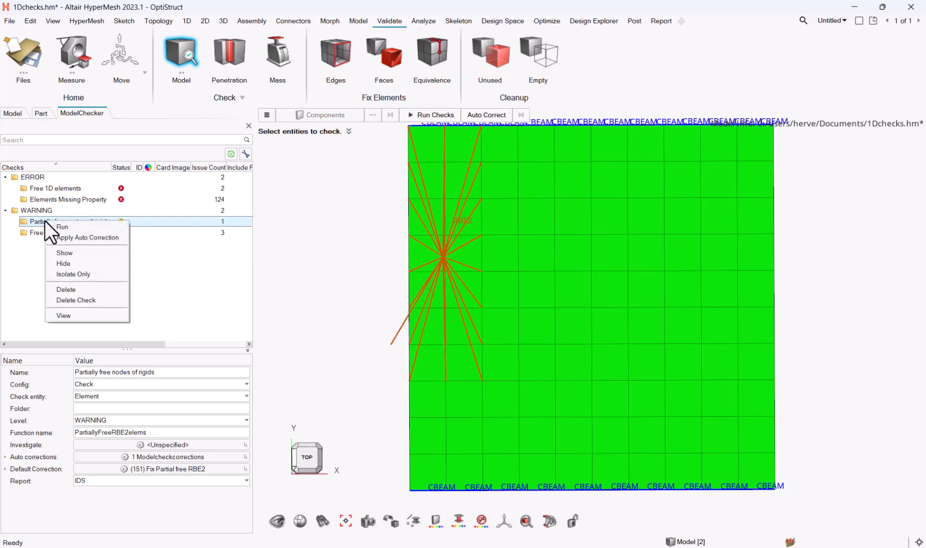
mouse_move(75, 247)
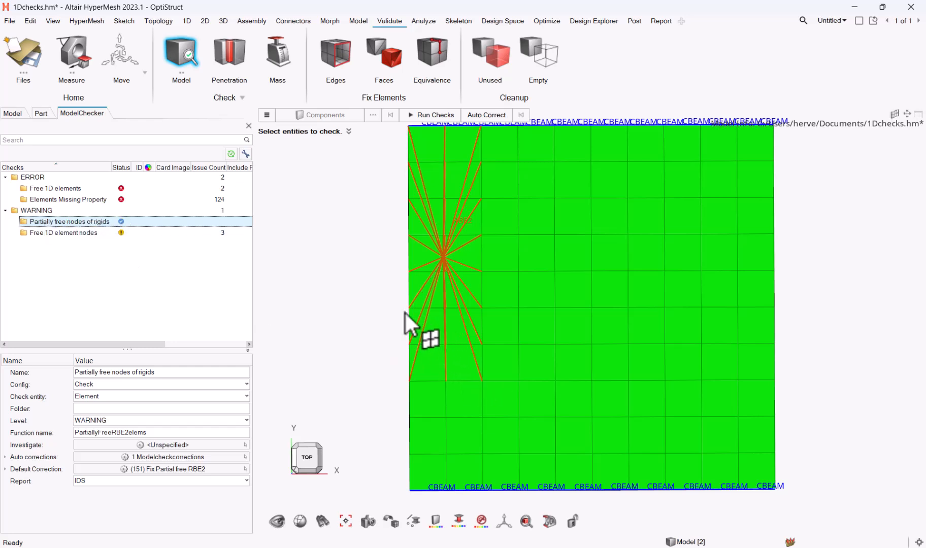
mouse_move(153, 244)
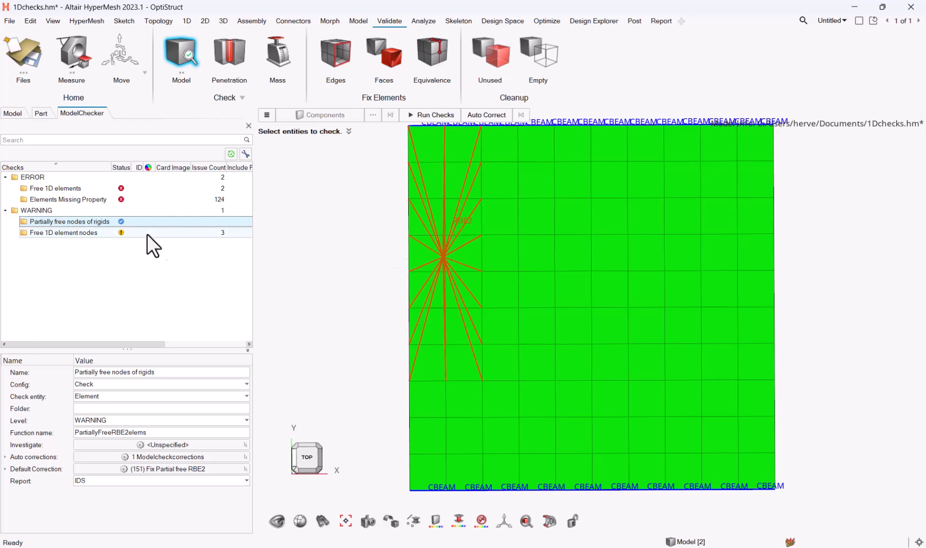
left_click(64, 233)
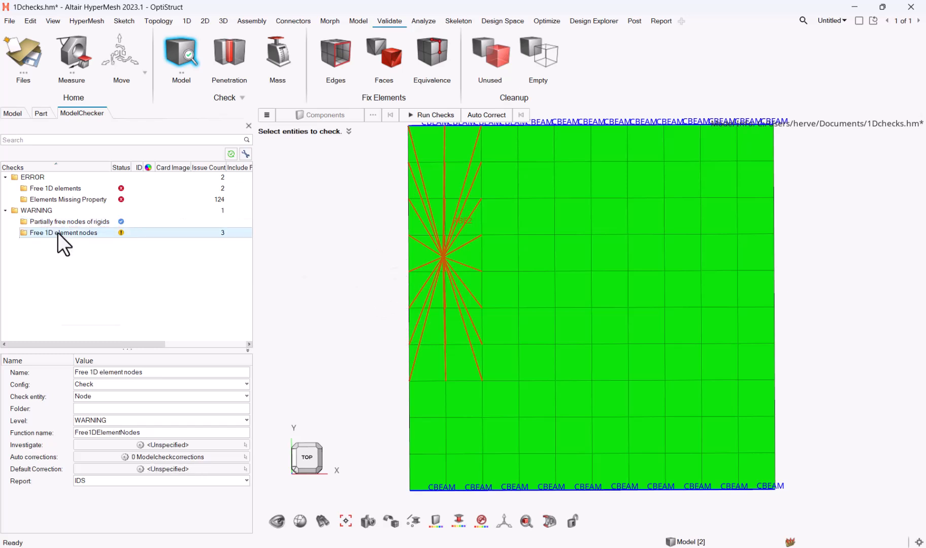
right_click(62, 232)
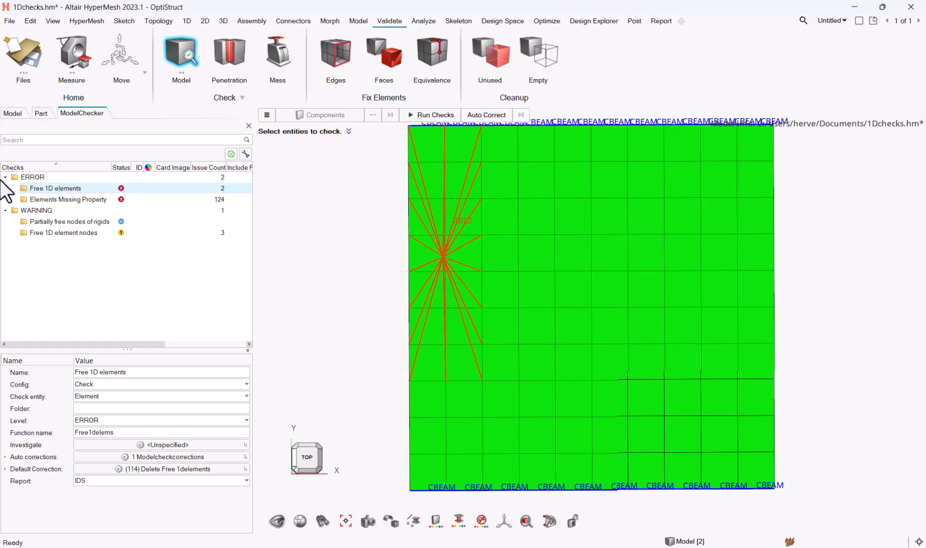
right_click(54, 188)
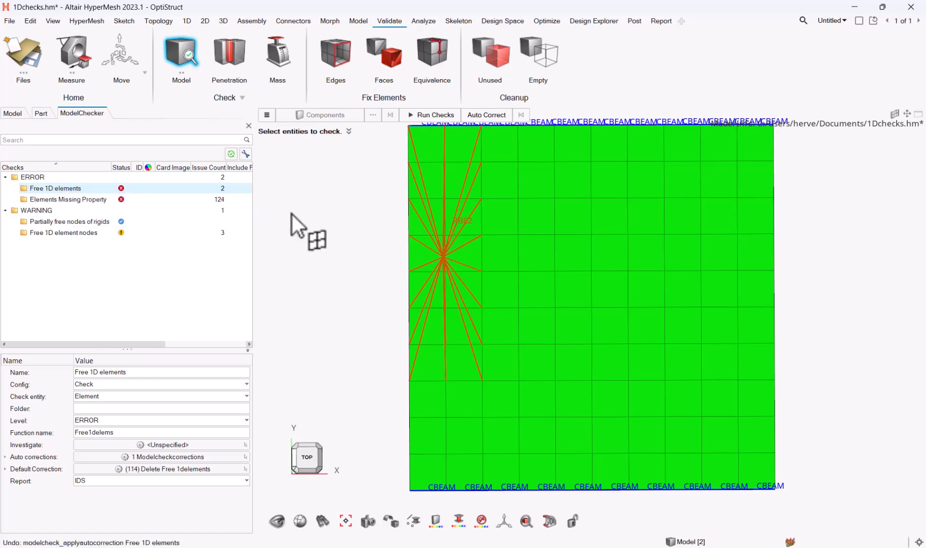
mouse_move(328, 256)
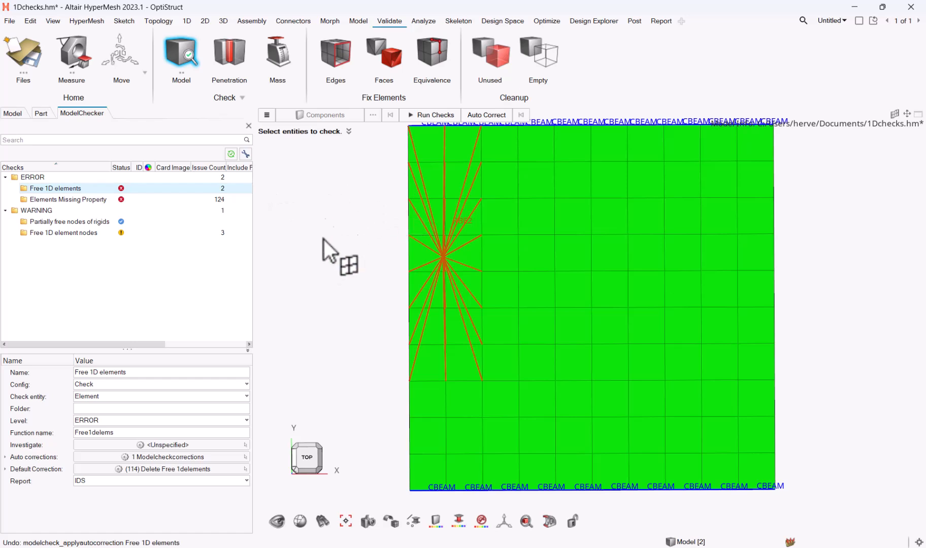
mouse_move(23, 401)
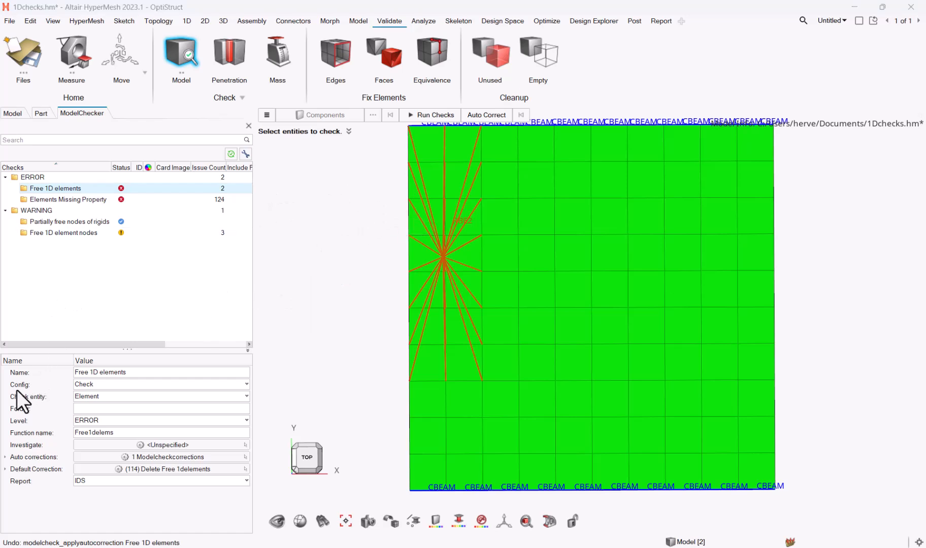
mouse_move(139, 115)
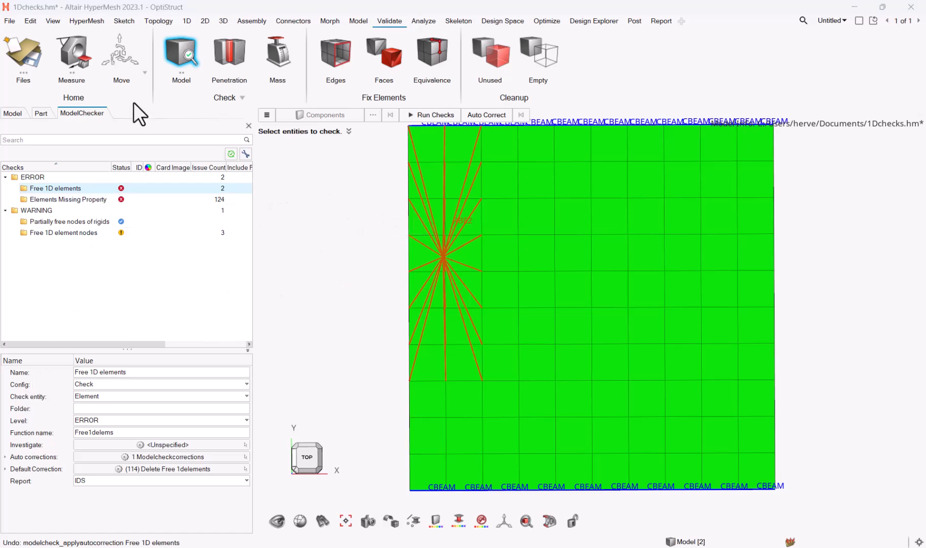
mouse_move(299, 245)
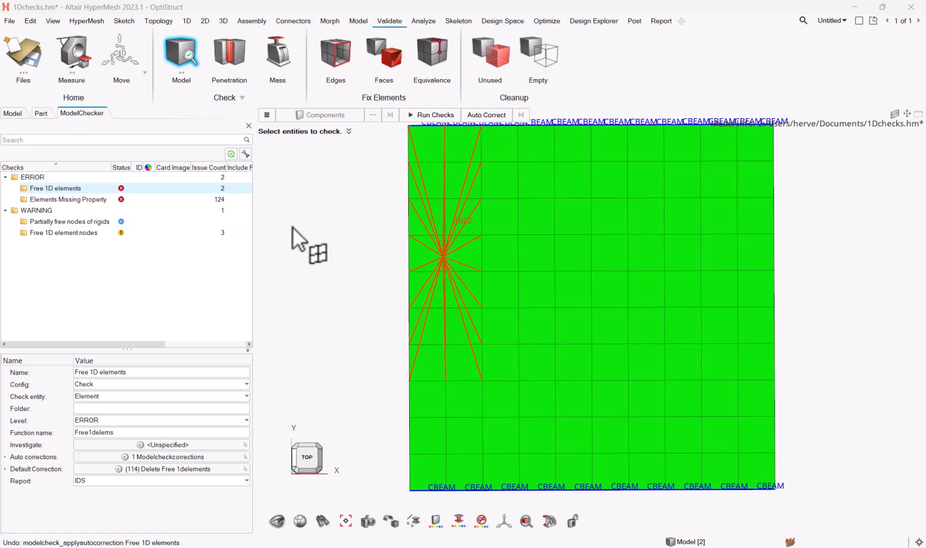
mouse_move(352, 292)
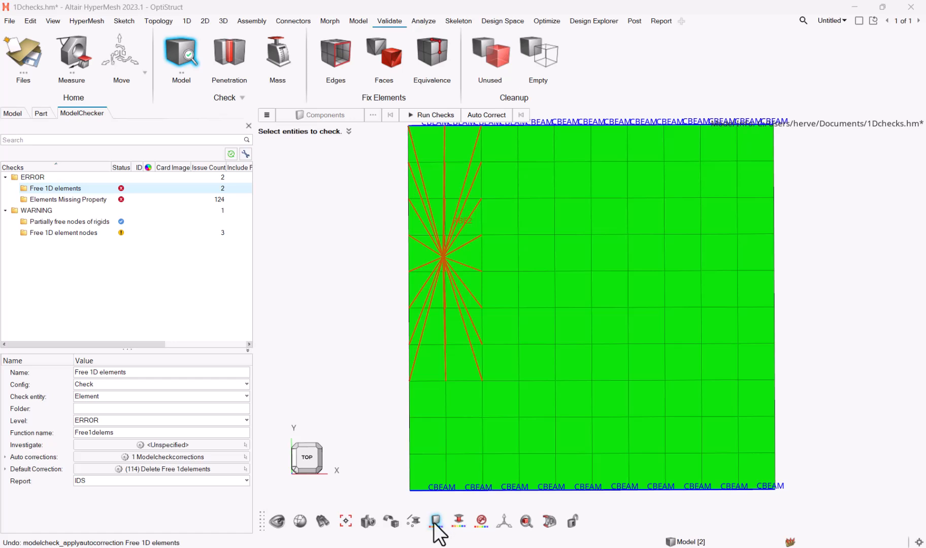
Colour elements by Element Quality and switch the legend to 1D Criteria
left_click(436, 522)
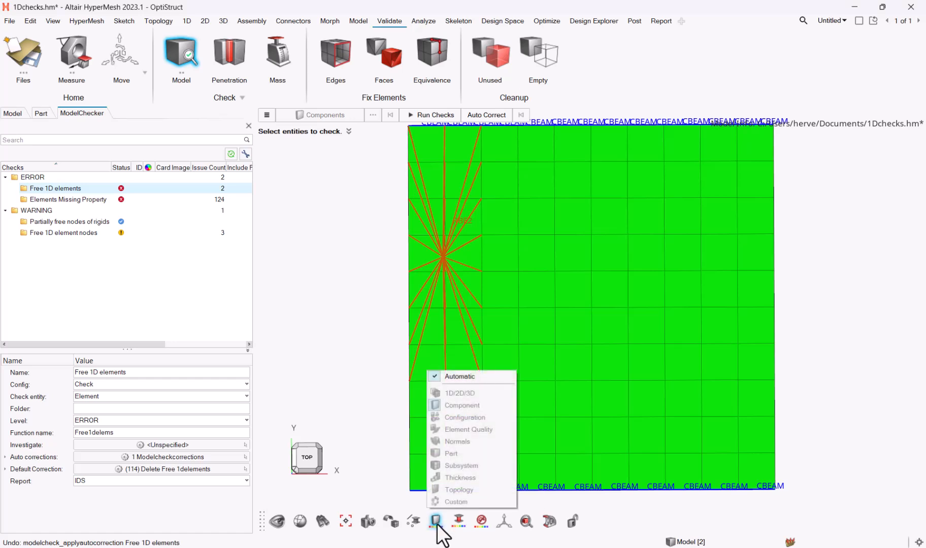
mouse_move(460, 377)
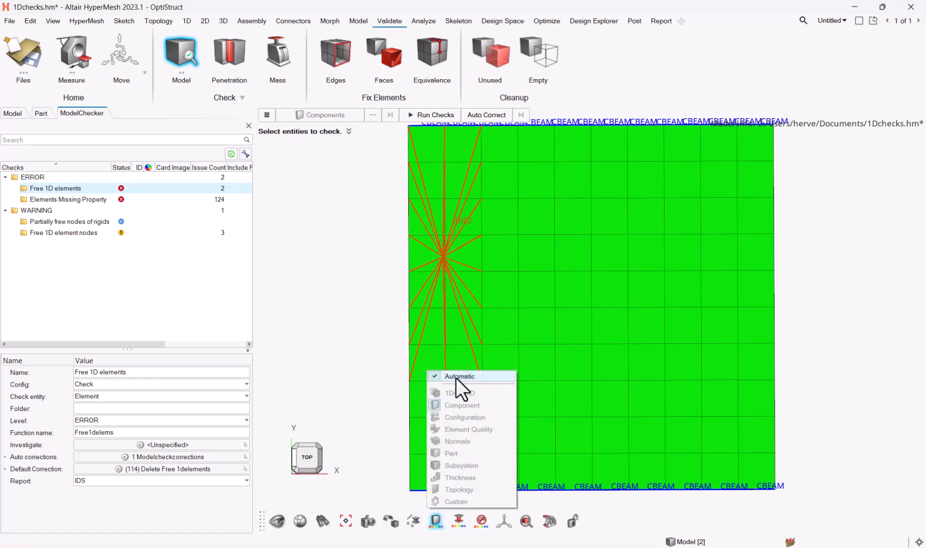
mouse_move(464, 417)
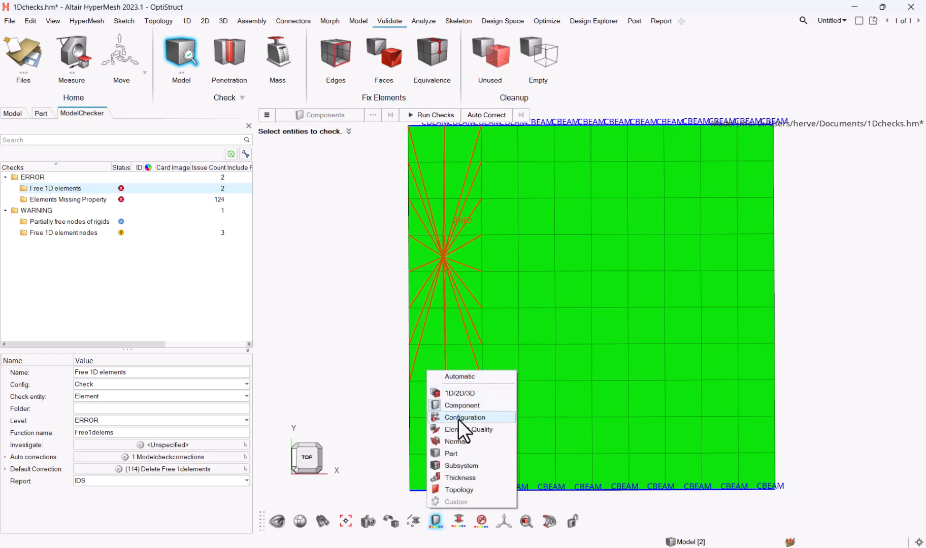
left_click(469, 430)
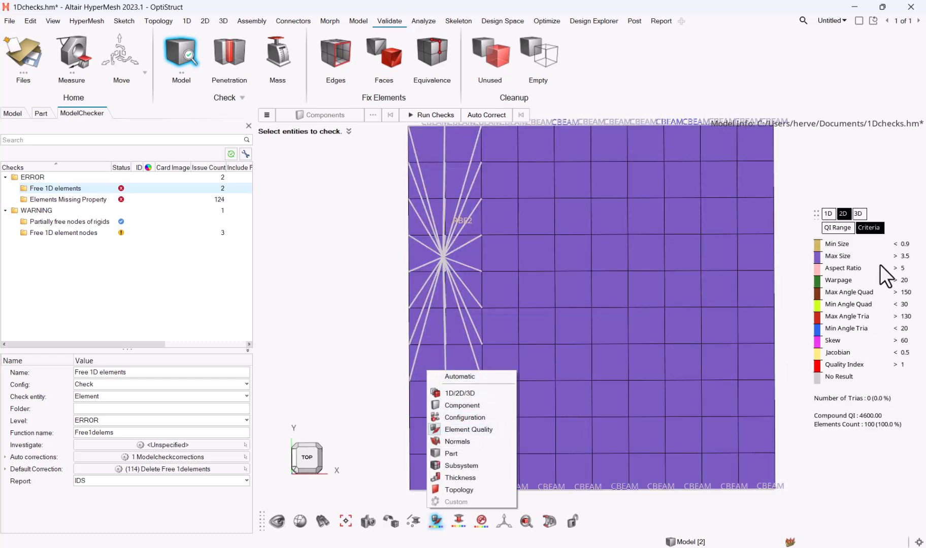
left_click(827, 213)
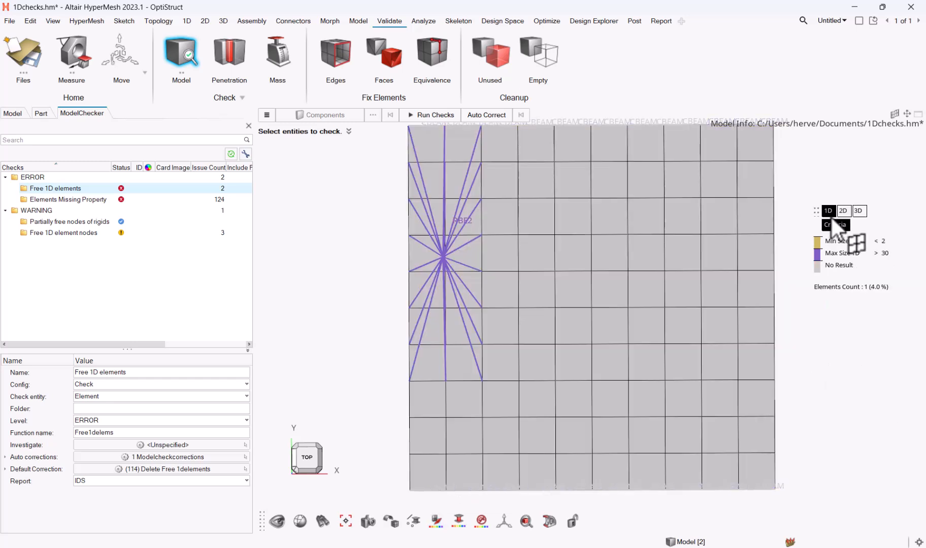
mouse_move(522, 446)
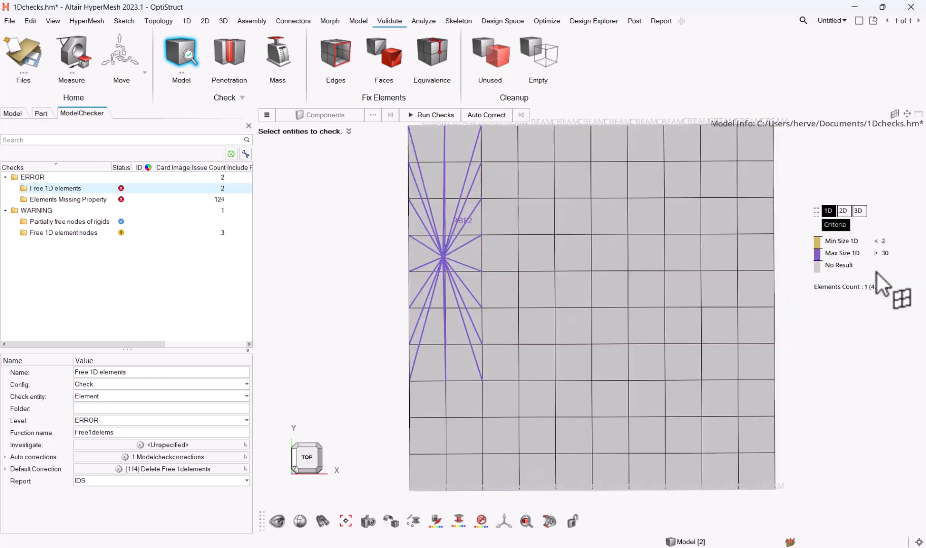
mouse_move(467, 244)
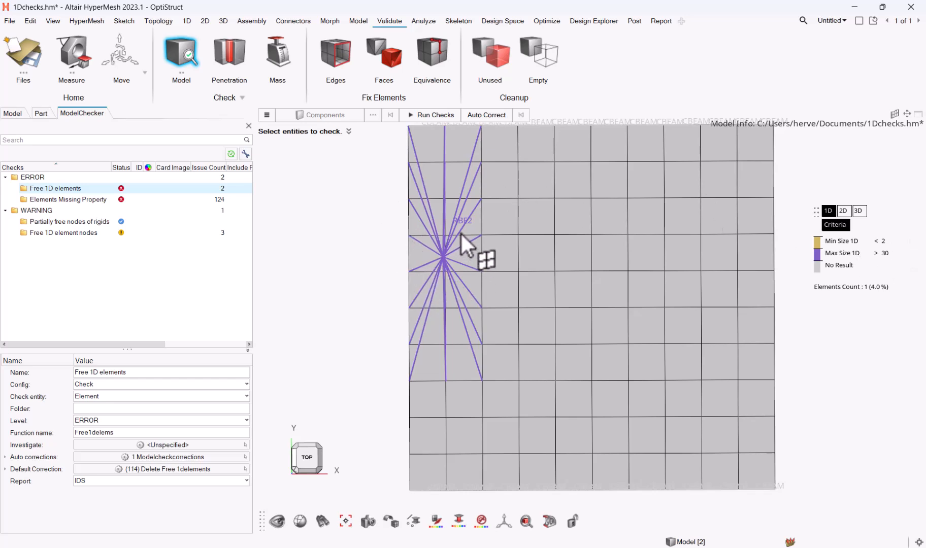
mouse_move(513, 499)
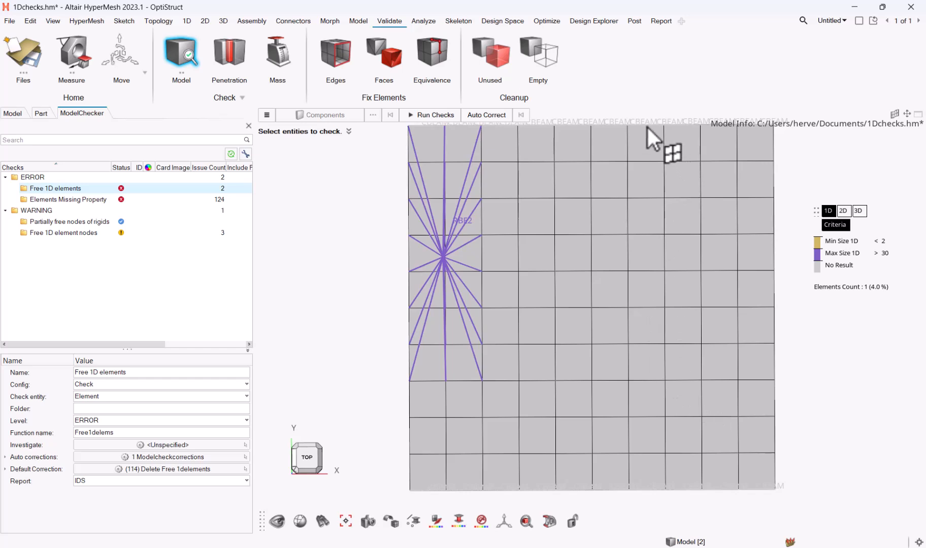
mouse_move(883, 255)
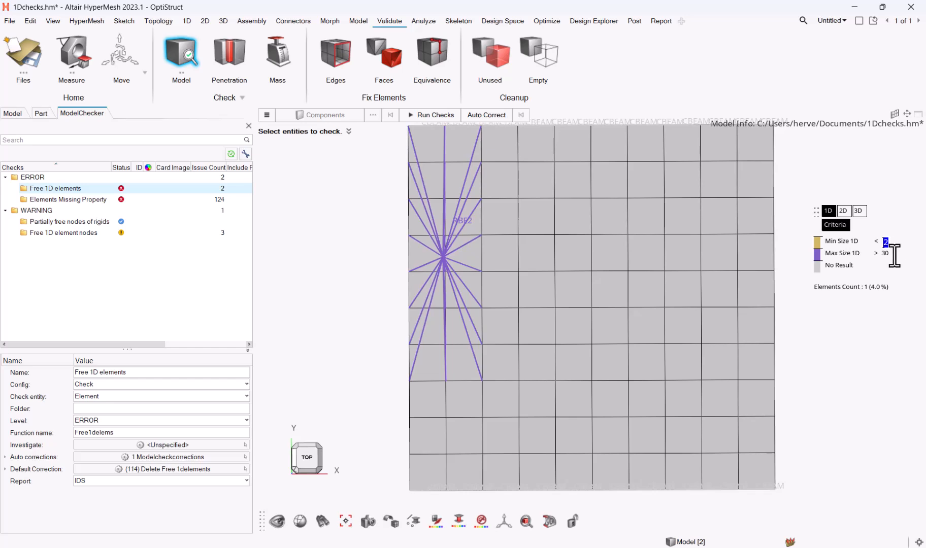
Raise the Min Size 1D legend value to 10, flagging 15 elements (60%)
type("10")
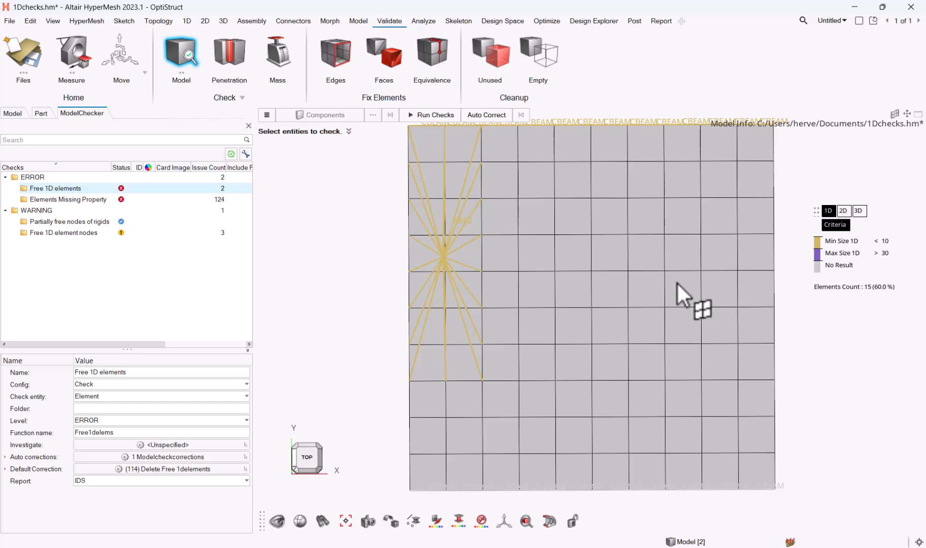
mouse_move(490, 279)
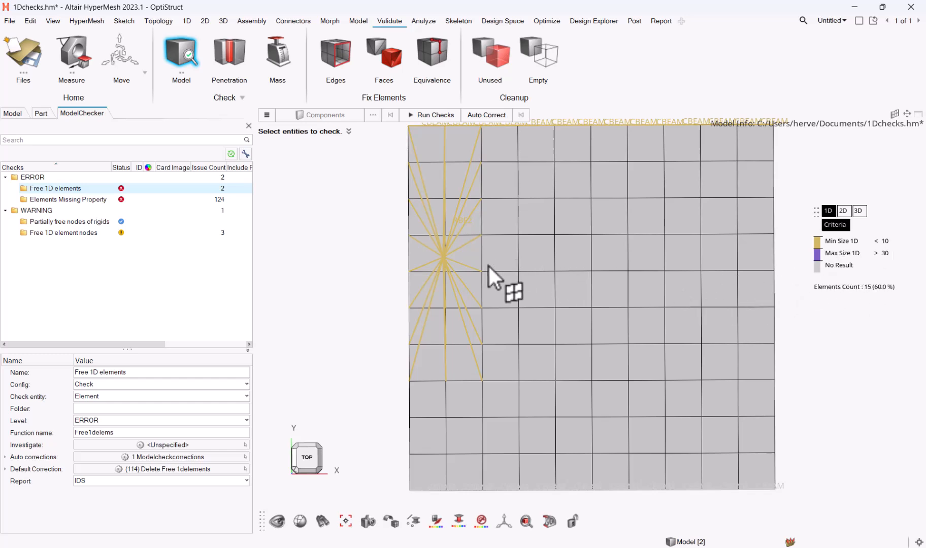
mouse_move(630, 175)
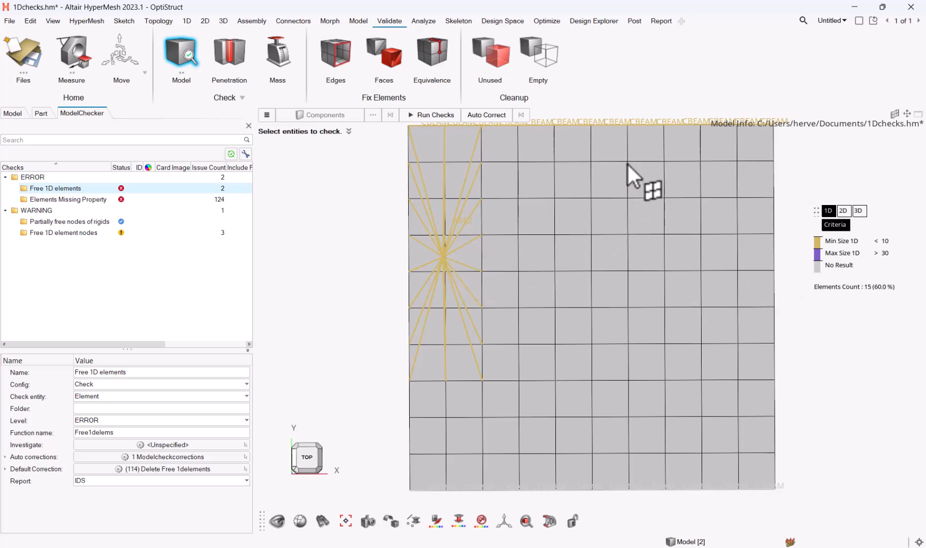
mouse_move(519, 399)
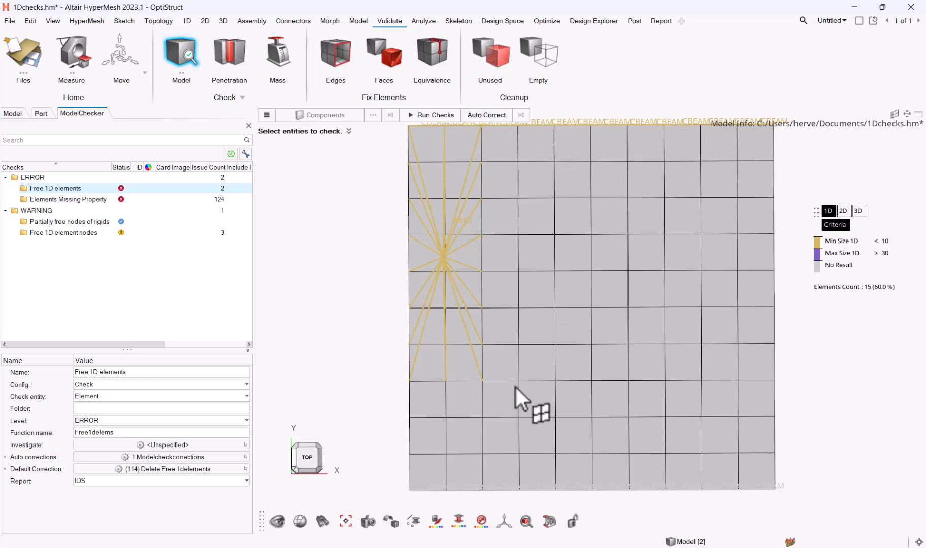
mouse_move(766, 506)
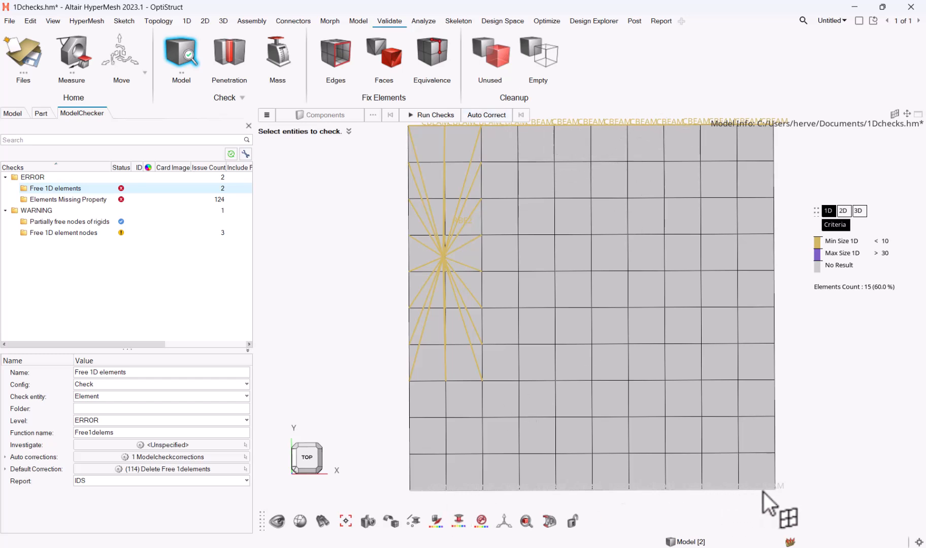
mouse_move(898, 425)
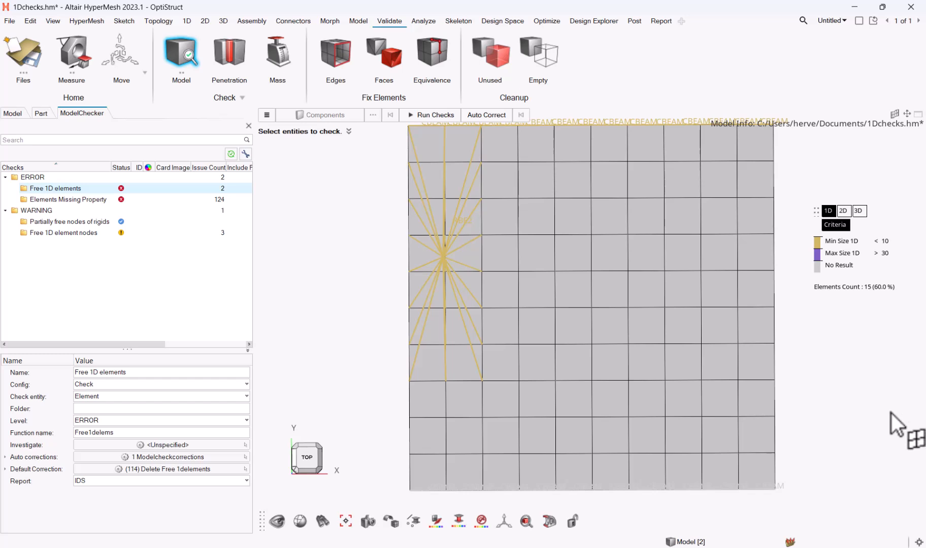
mouse_move(895, 425)
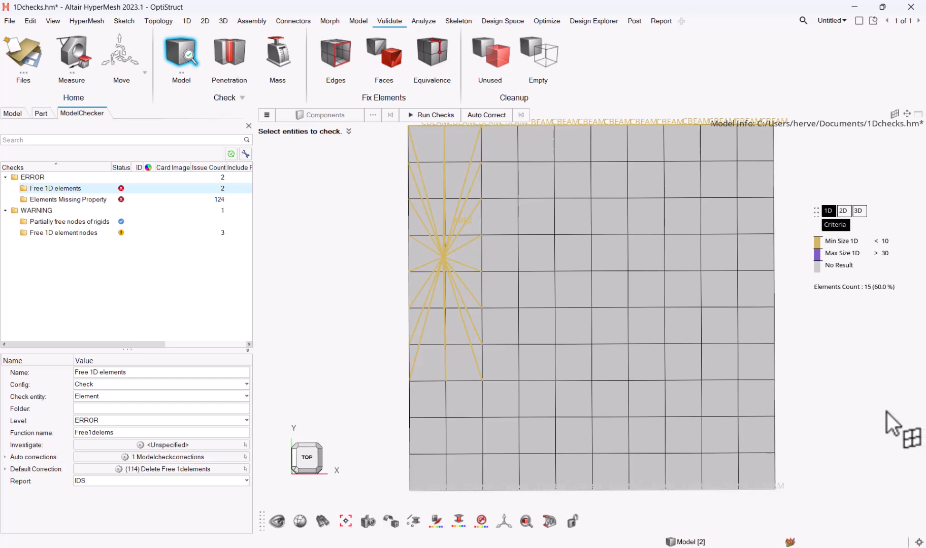
mouse_move(883, 432)
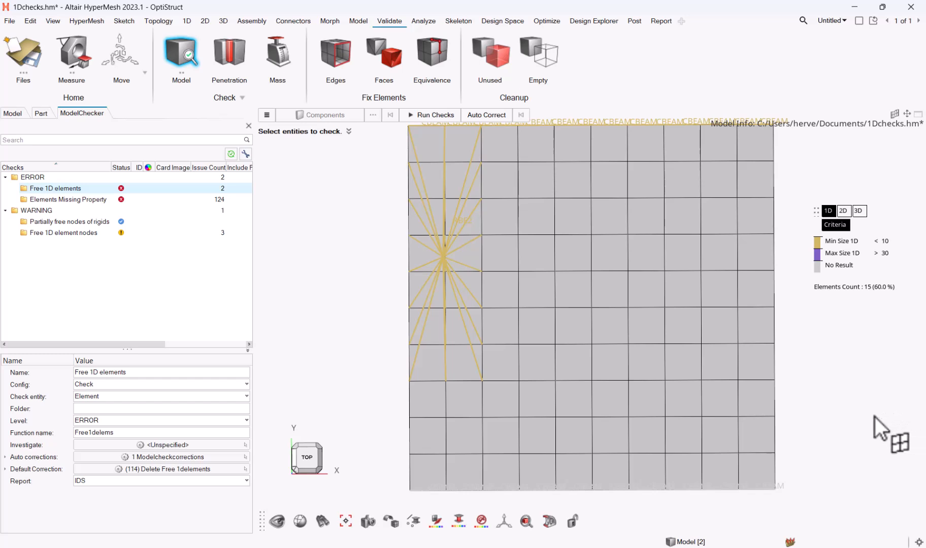